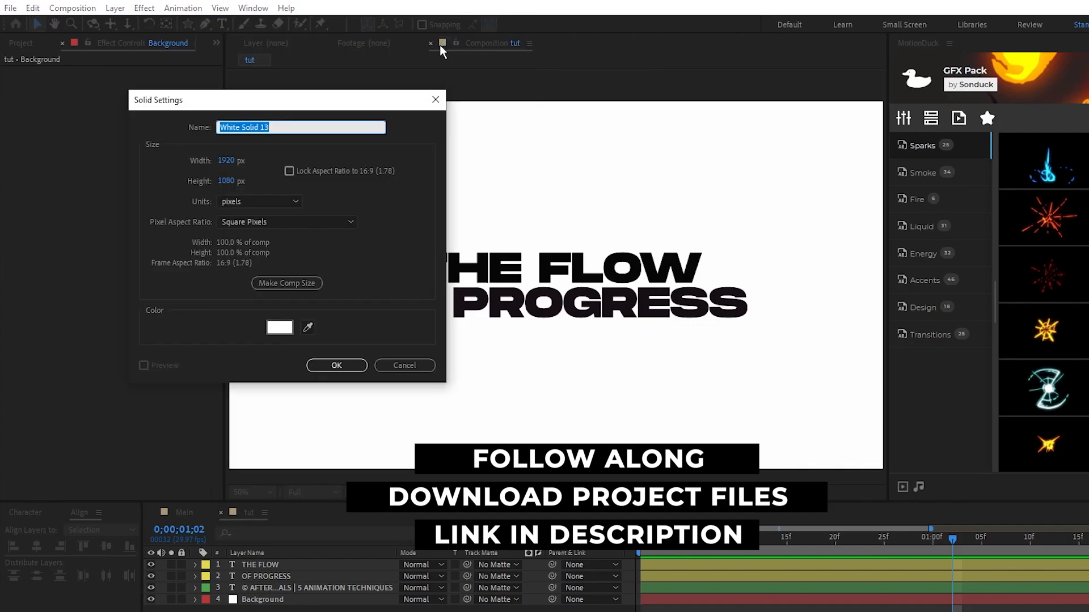
Add a black solid with eased Scale keyframes, named Transition, in Stencil Alpha mode.
click(336, 365)
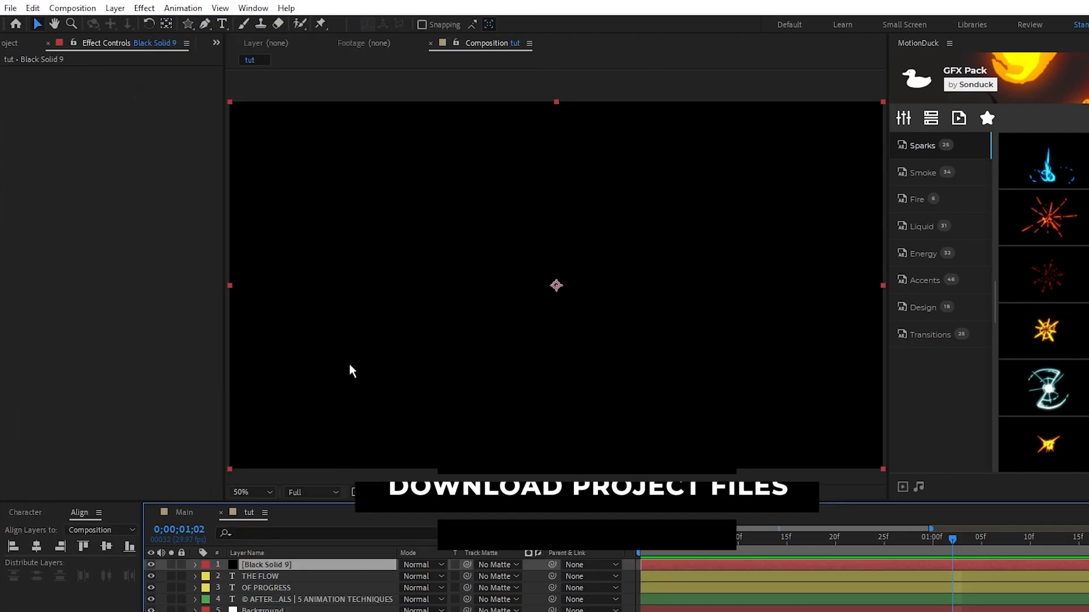
click(195, 565)
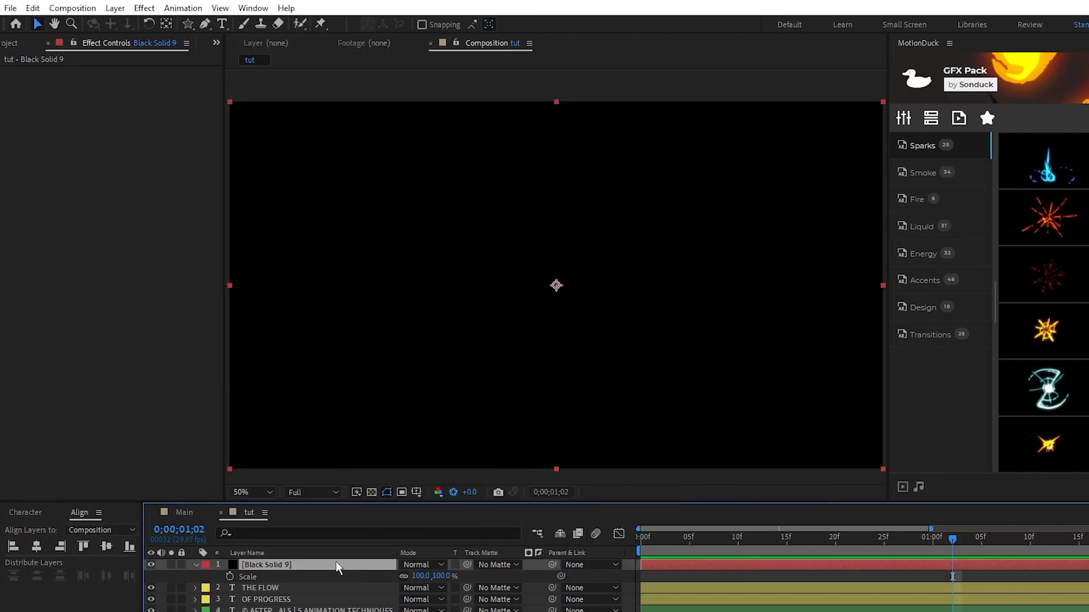
mouse_move(369, 584)
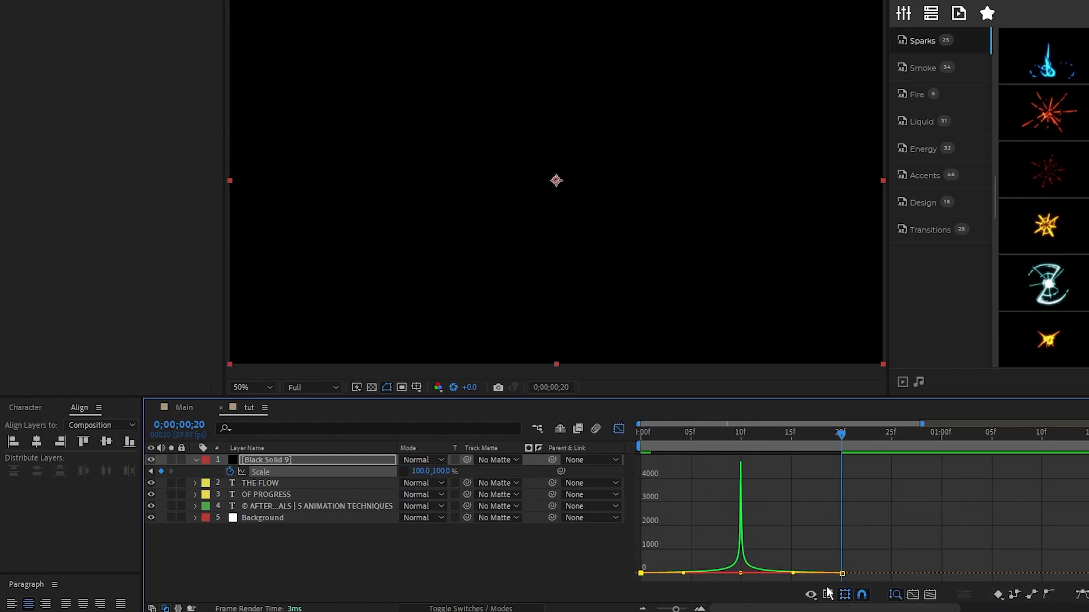
click(845, 595)
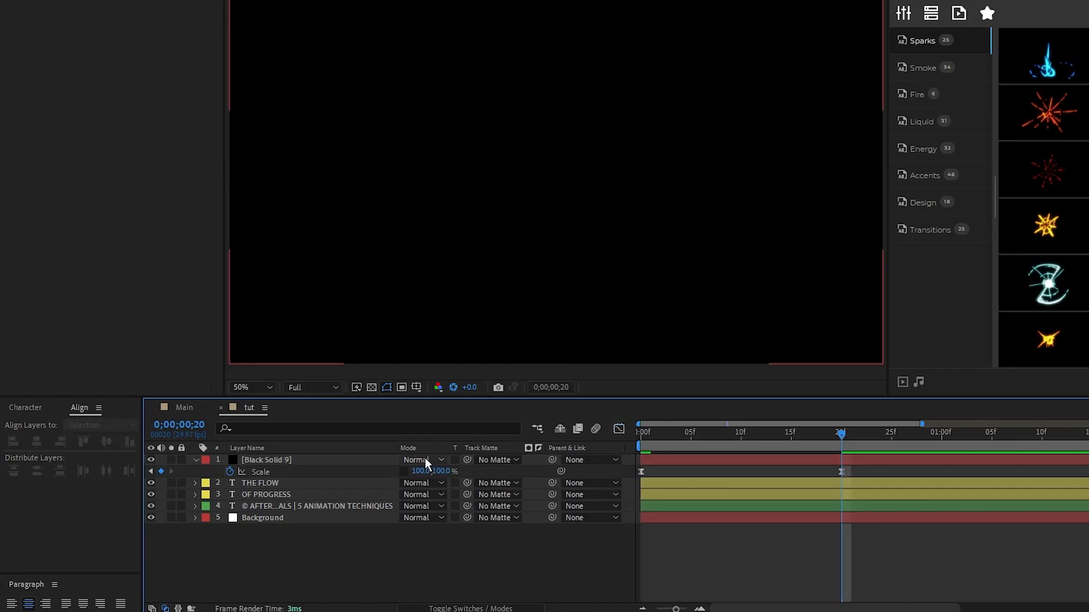
click(422, 460)
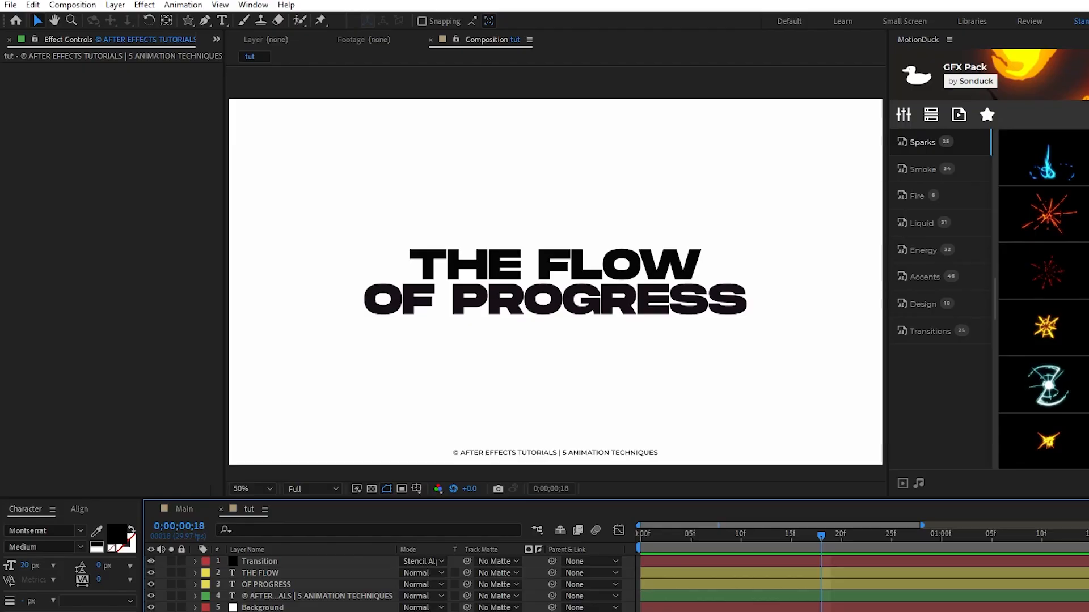
Apply 4-Color Gradient to Background with near-white, pale cyan and lavender colours.
click(263, 608)
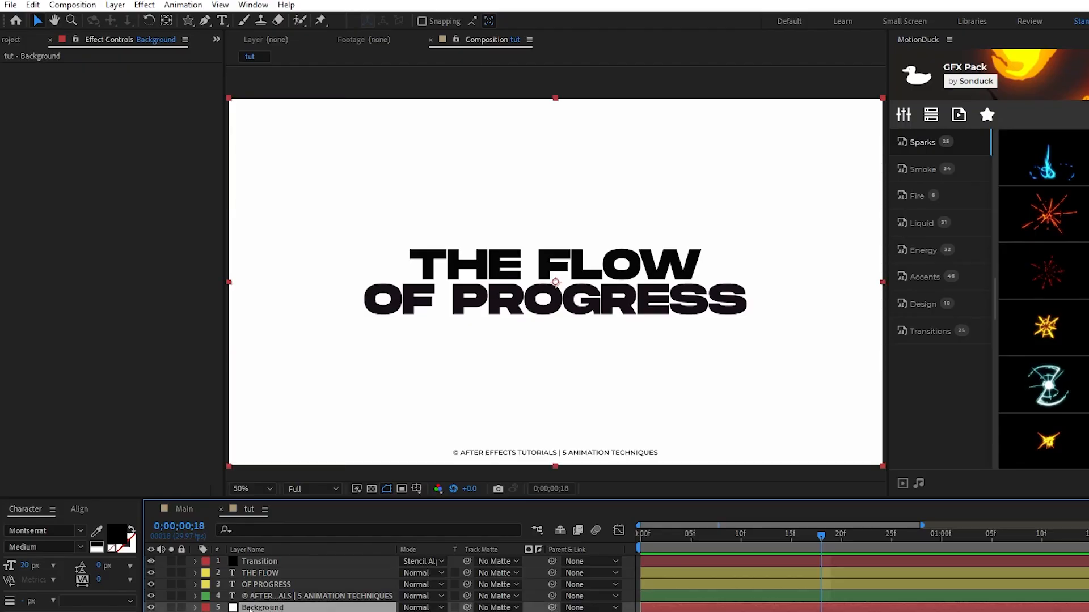
click(144, 5)
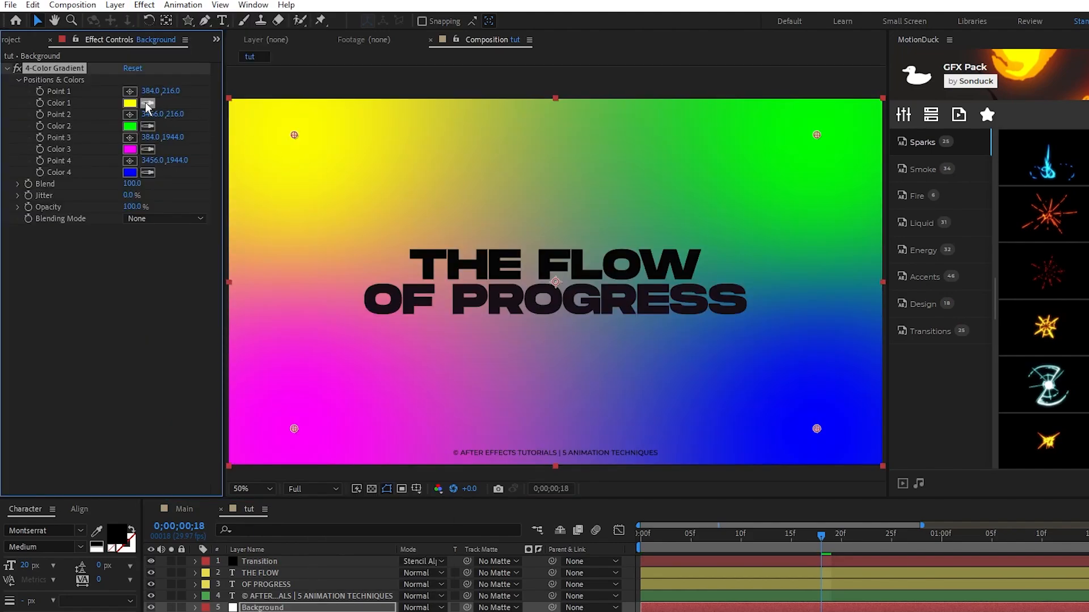
click(130, 102)
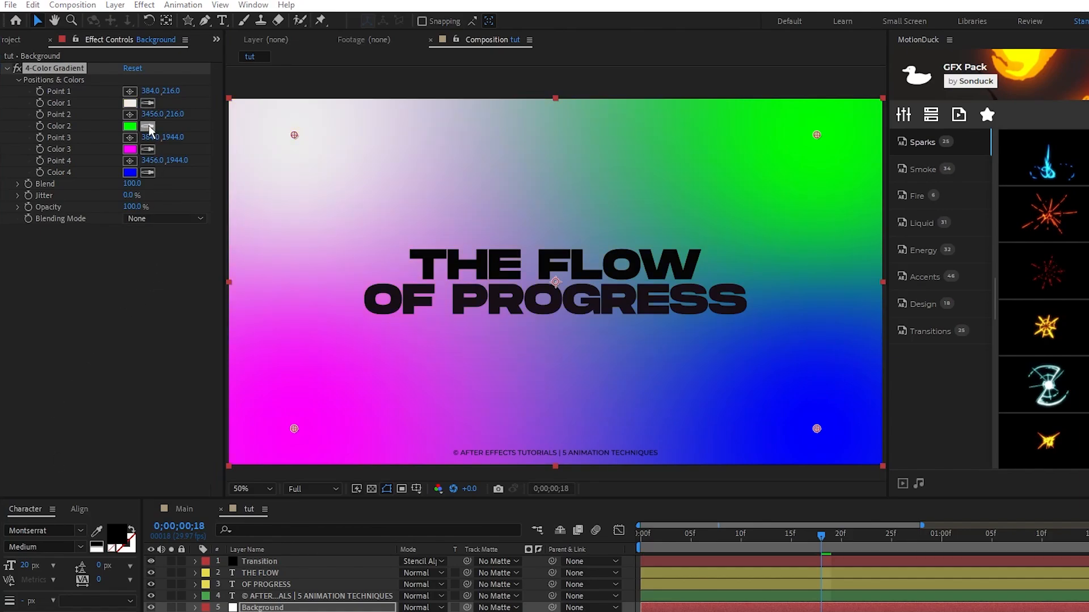
click(130, 126)
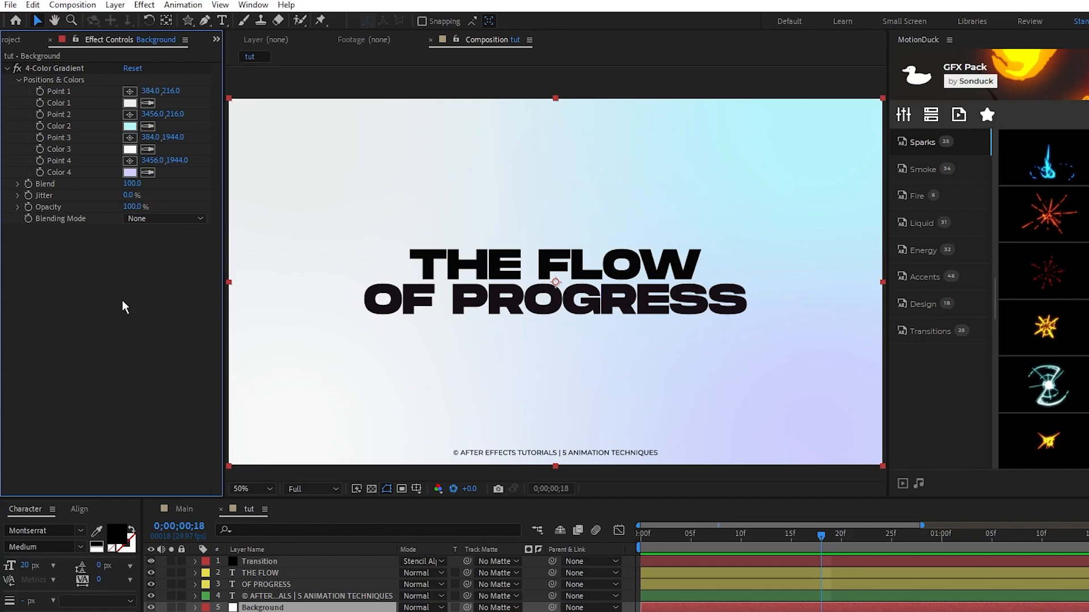
mouse_move(433, 456)
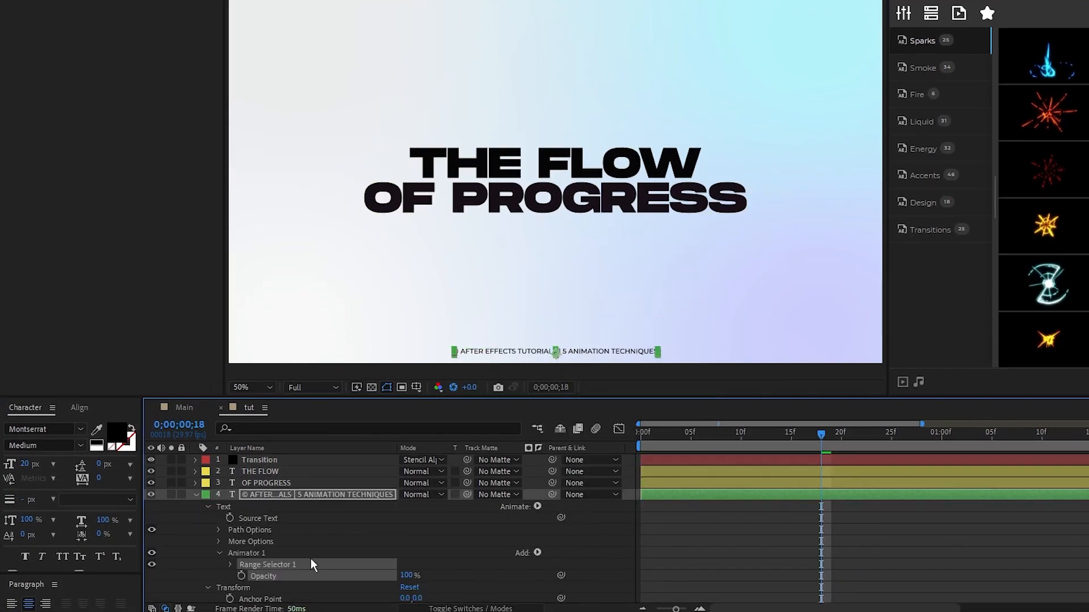
Add a 0% opacity animator to the copyright line and keyframe Range Selector 1 Start.
click(840, 432)
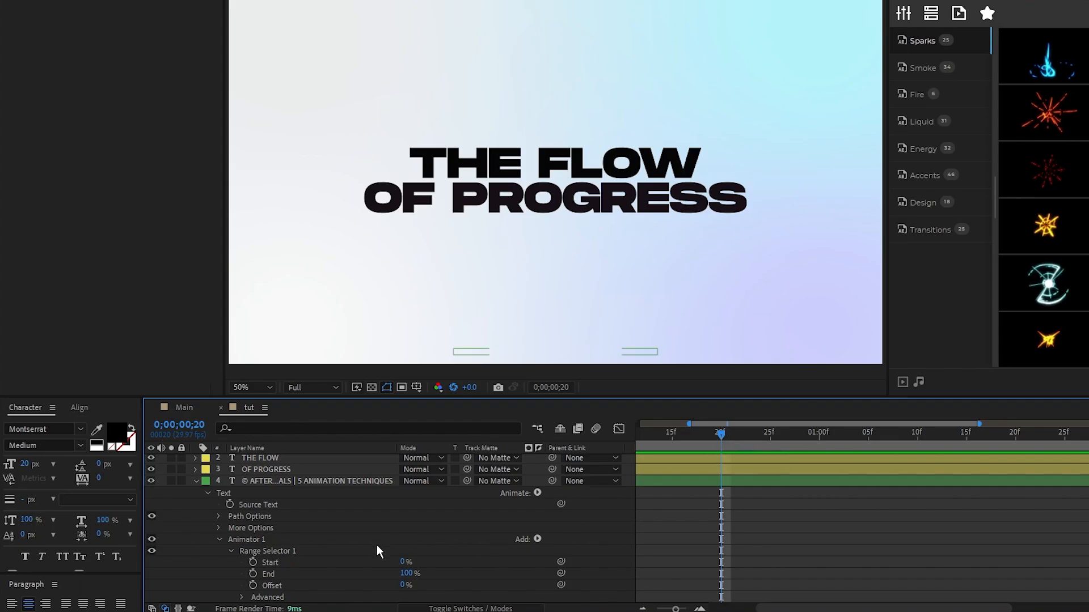
click(253, 562)
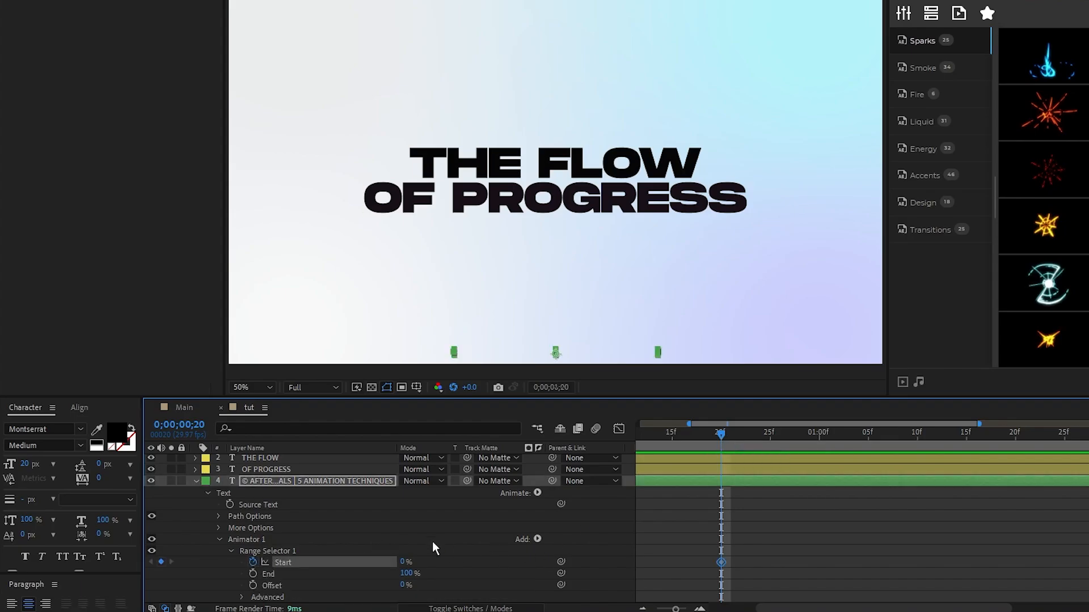
click(1014, 423)
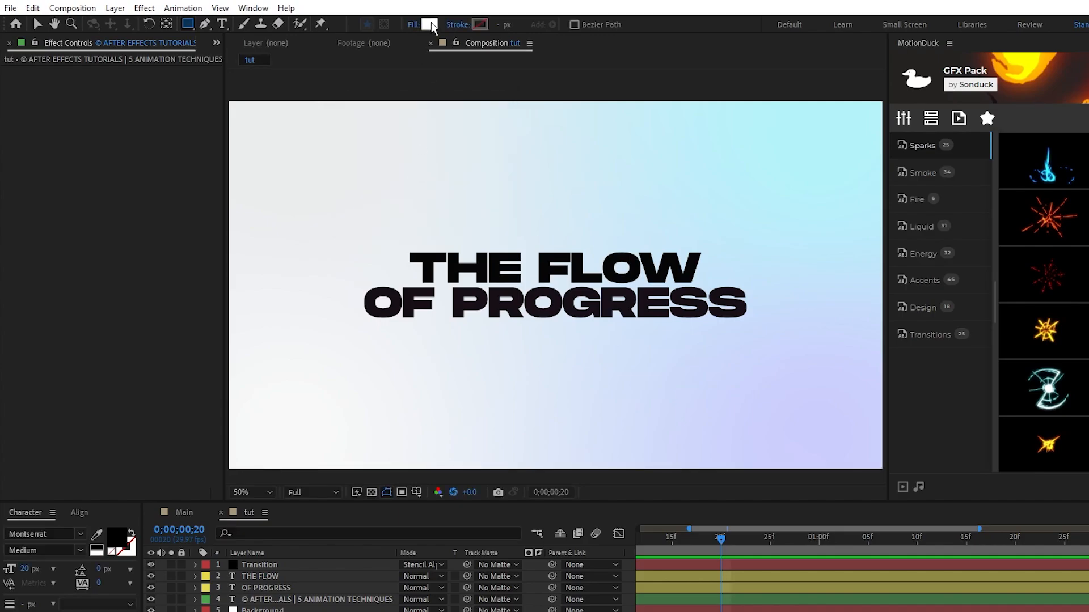
Draw a stroke-less black bar, duplicate it twice and offset each copy's position.
click(479, 24)
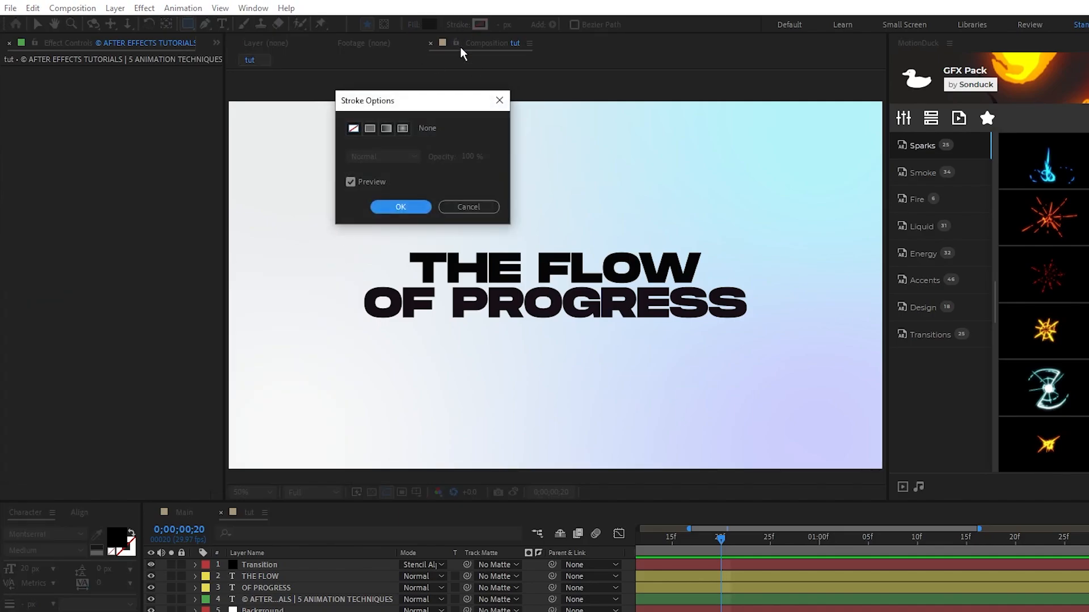
click(400, 207)
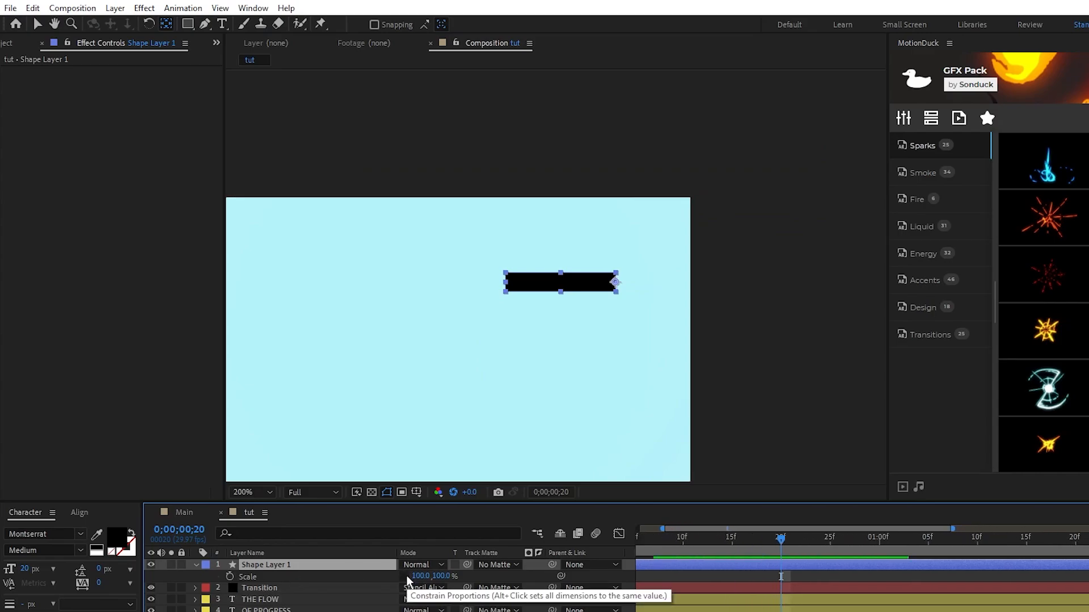
click(229, 577)
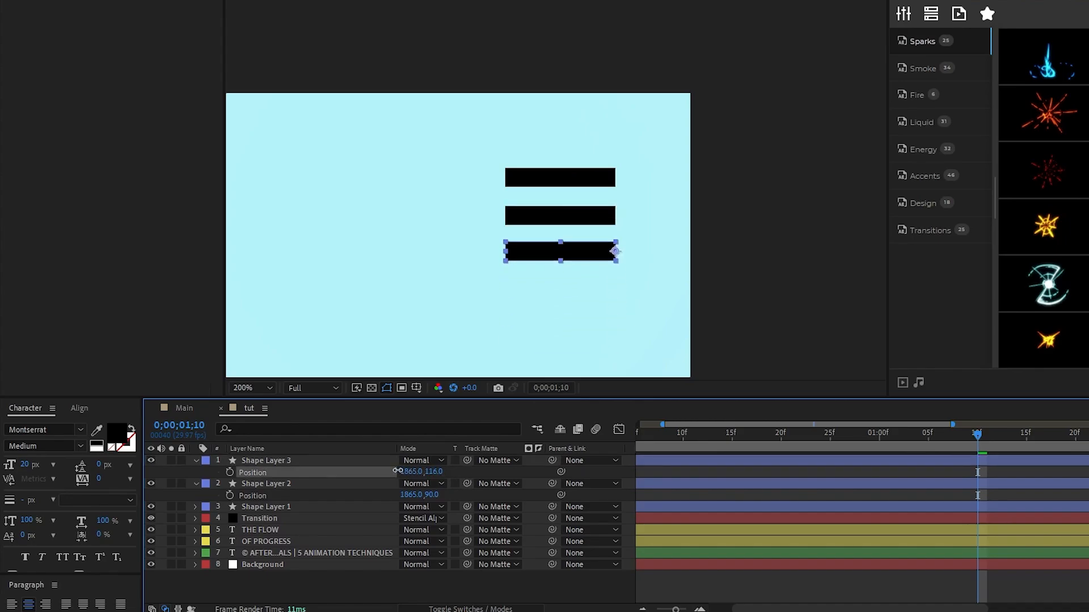
click(266, 483)
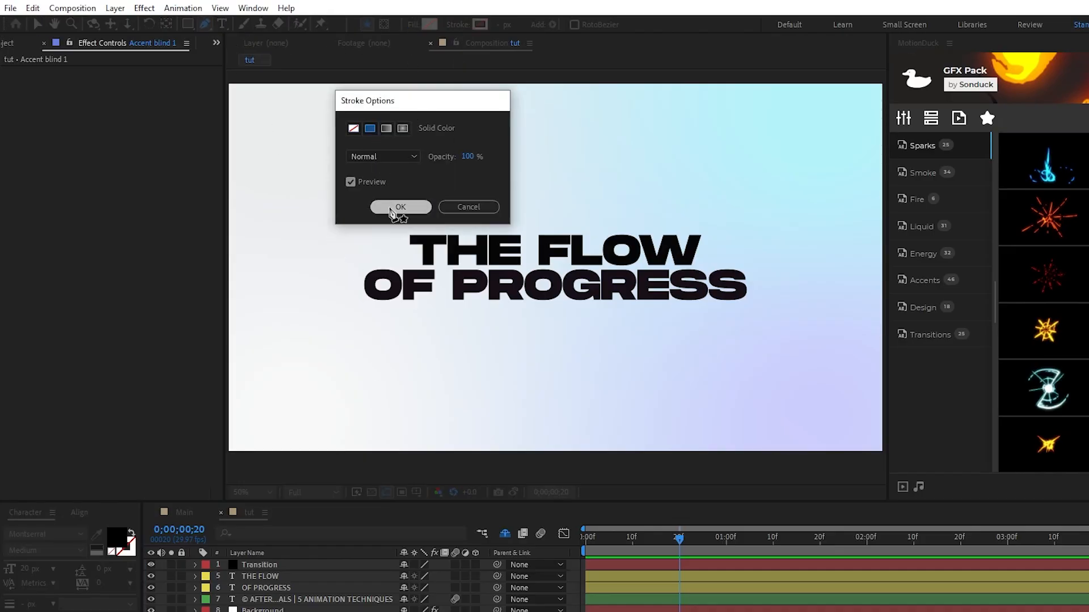
Draw a 30 px solid blue looping line with Trim Paths and a keyframed End.
click(400, 207)
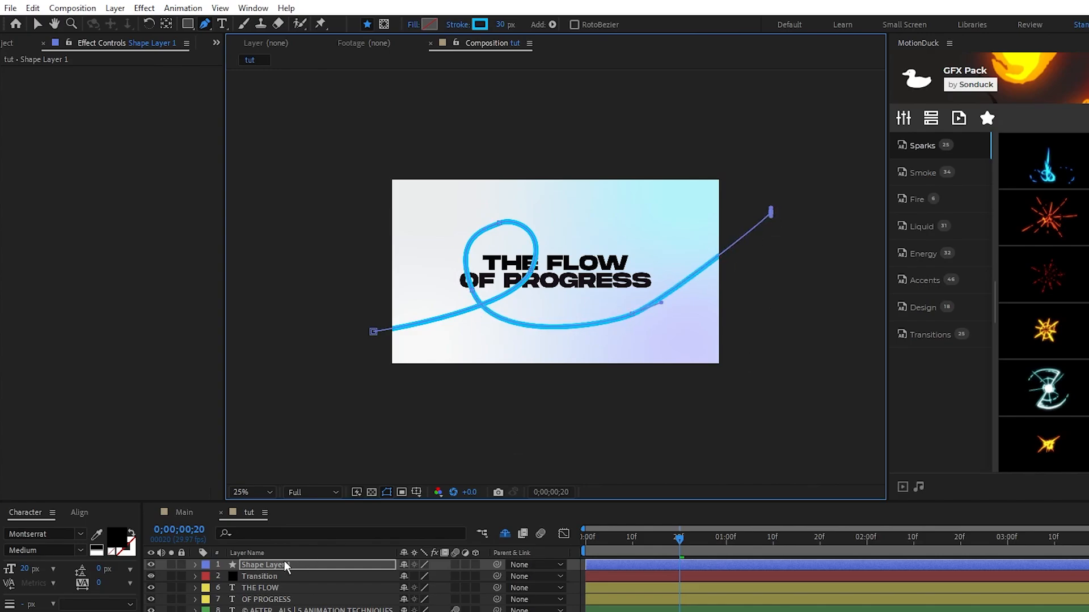
click(195, 473)
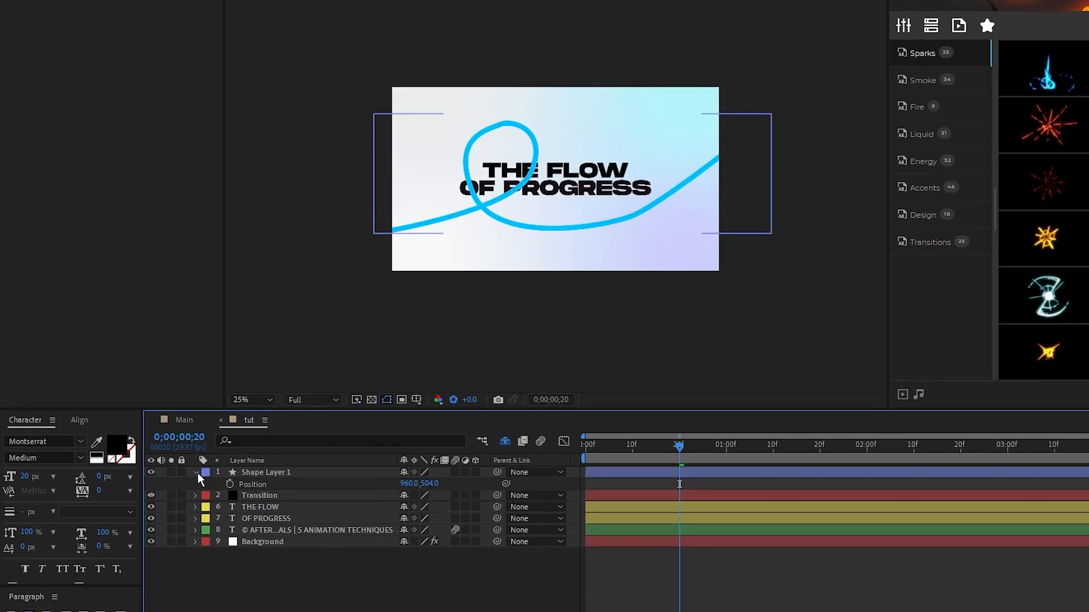
click(482, 472)
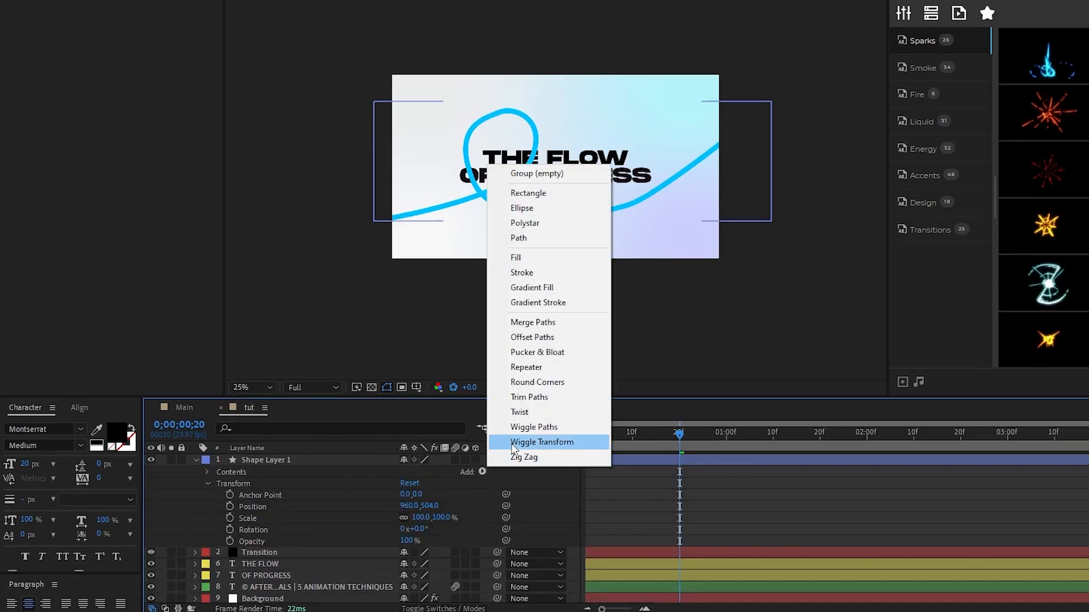
click(528, 397)
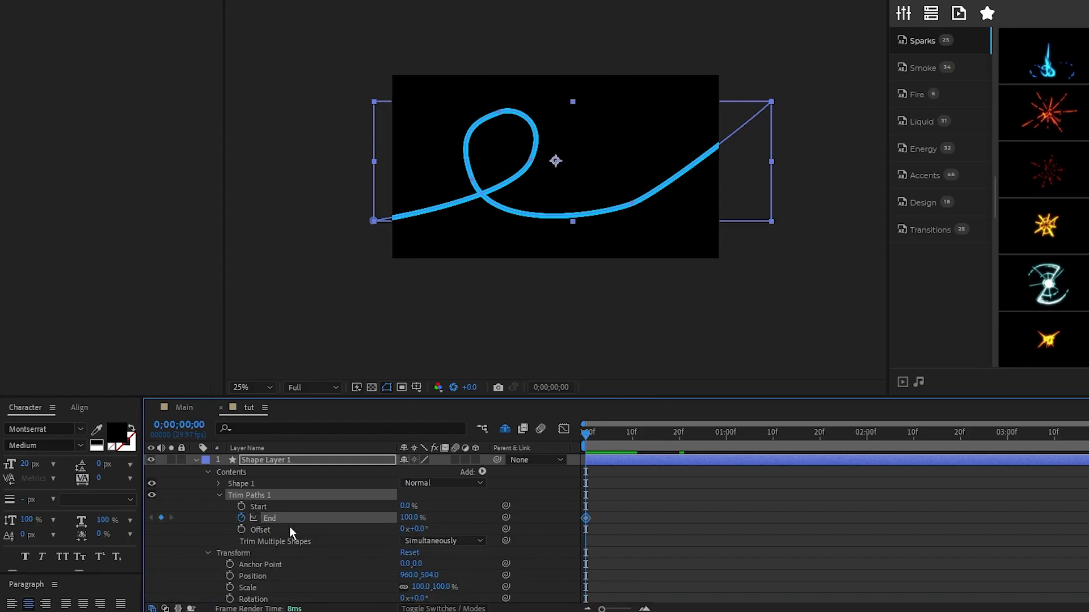
triple_click(409, 518)
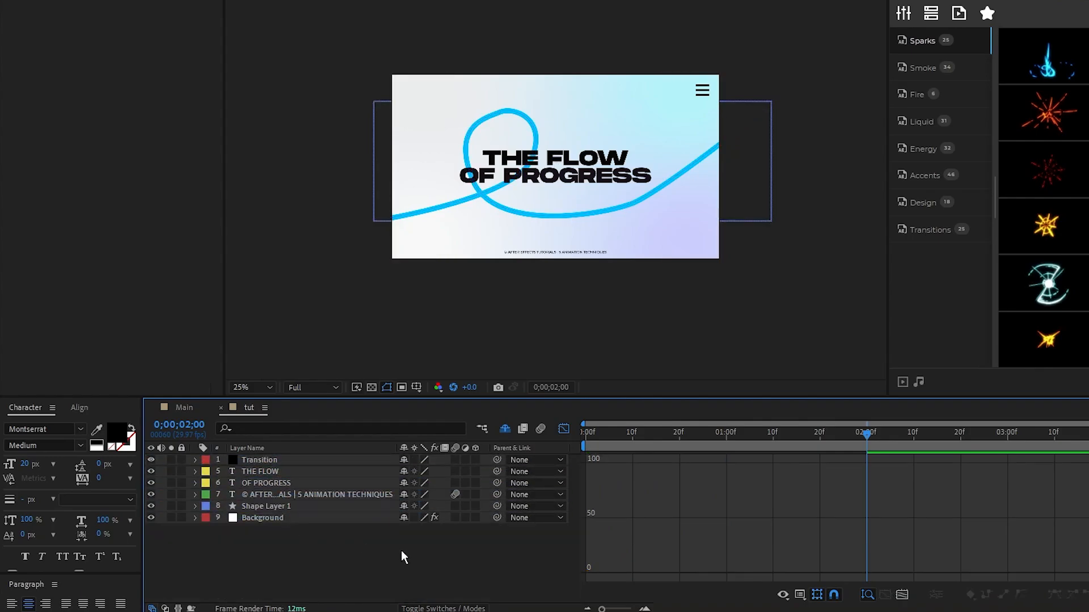
Give the line a pink-to-cyan Gradient Ramp and copy it onto OF PROGRESS.
click(144, 7)
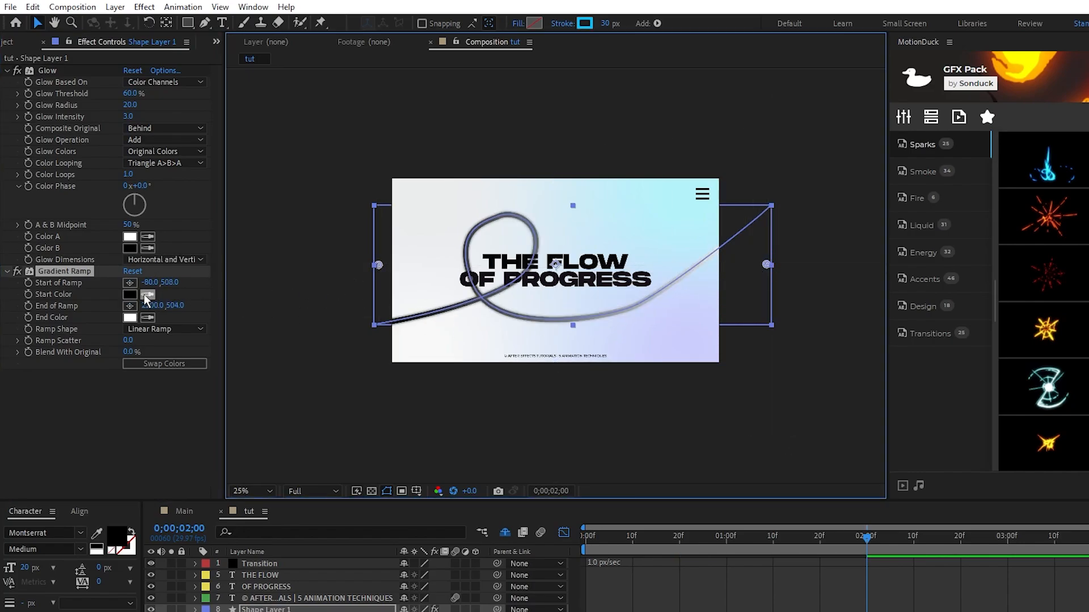
click(129, 294)
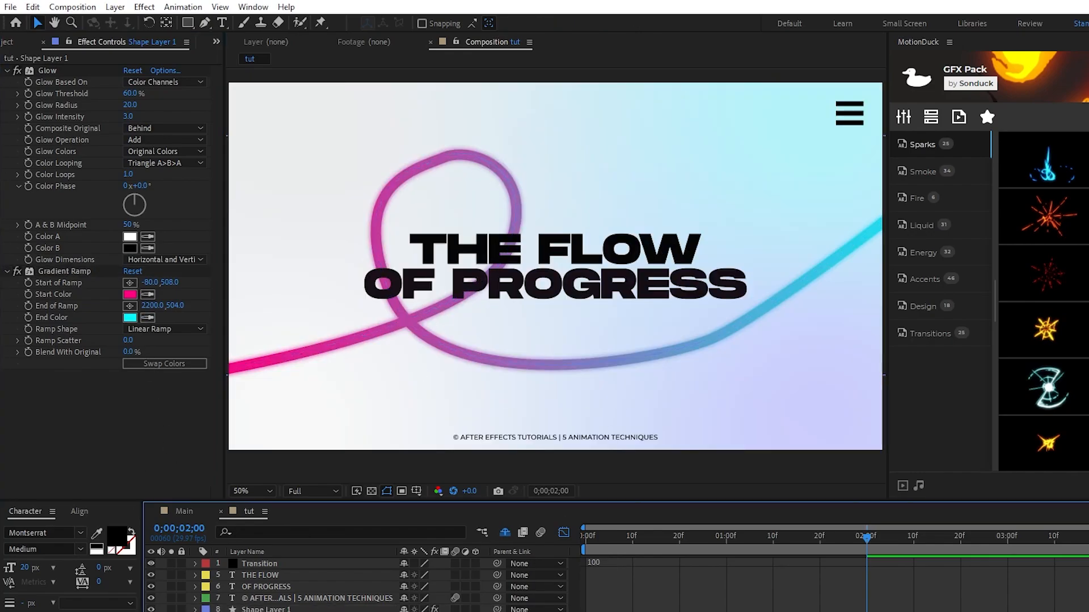
click(267, 609)
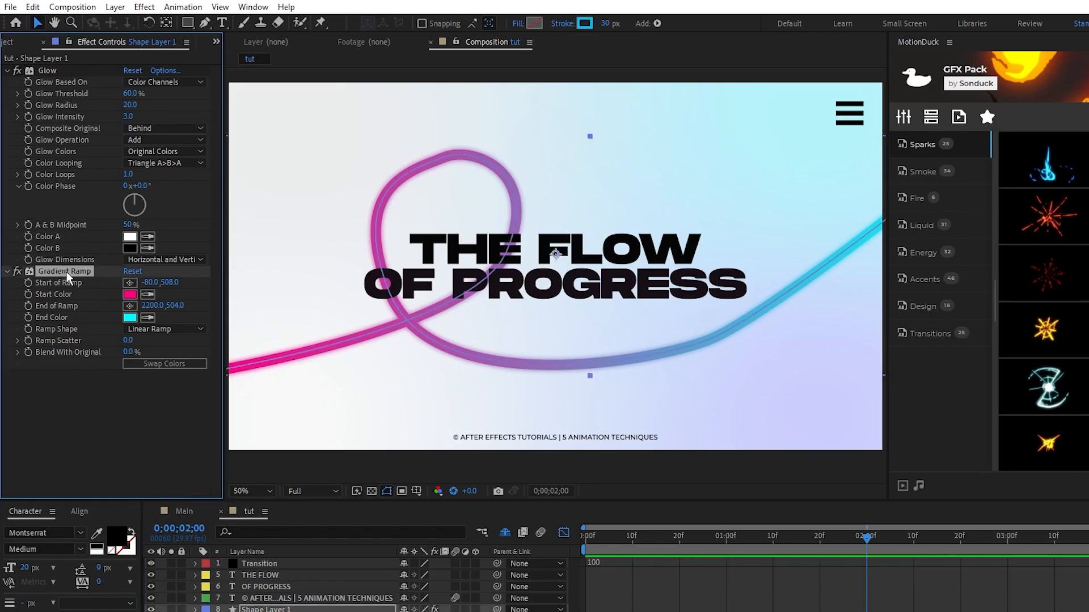
click(266, 587)
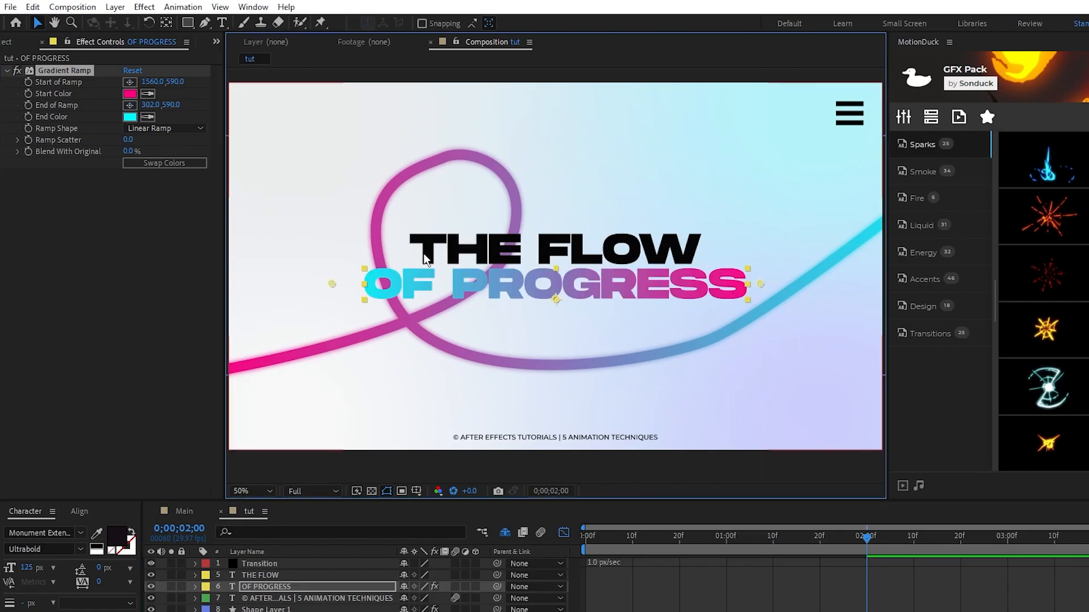
mouse_move(921, 252)
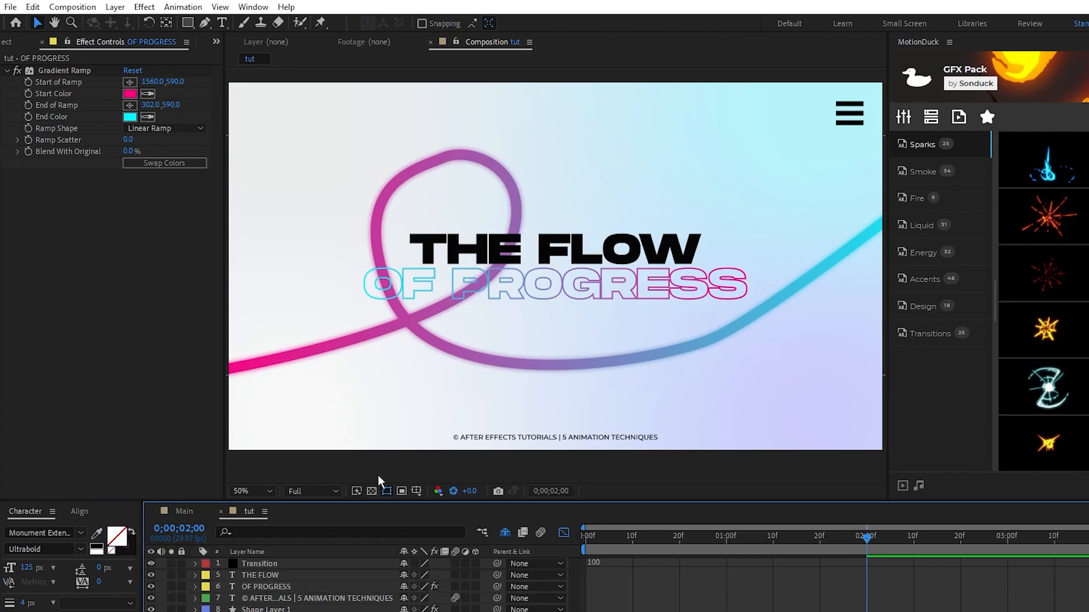
mouse_move(577, 327)
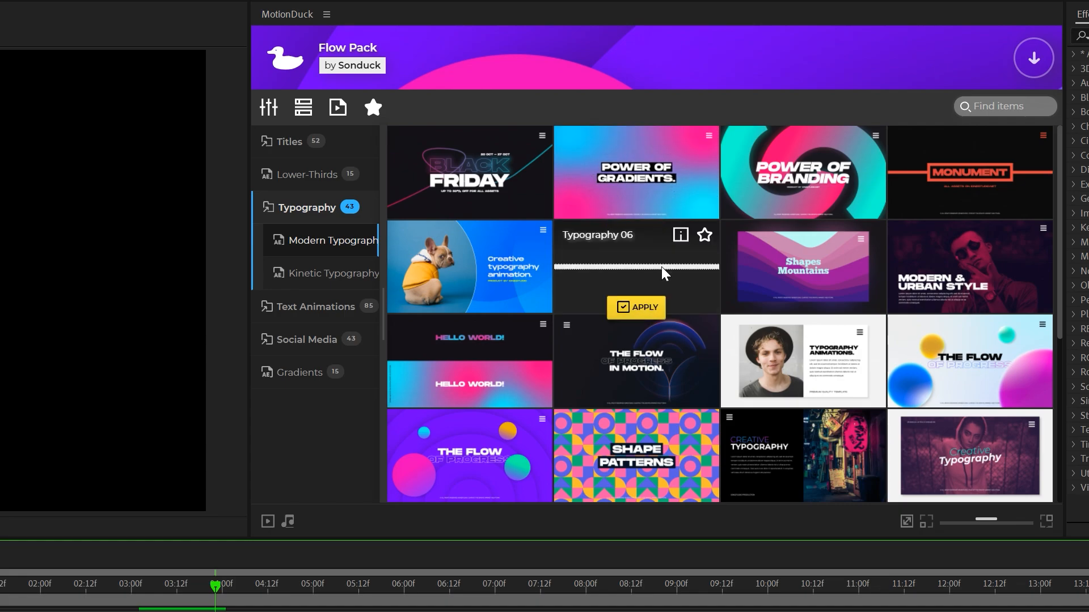
mouse_move(978, 389)
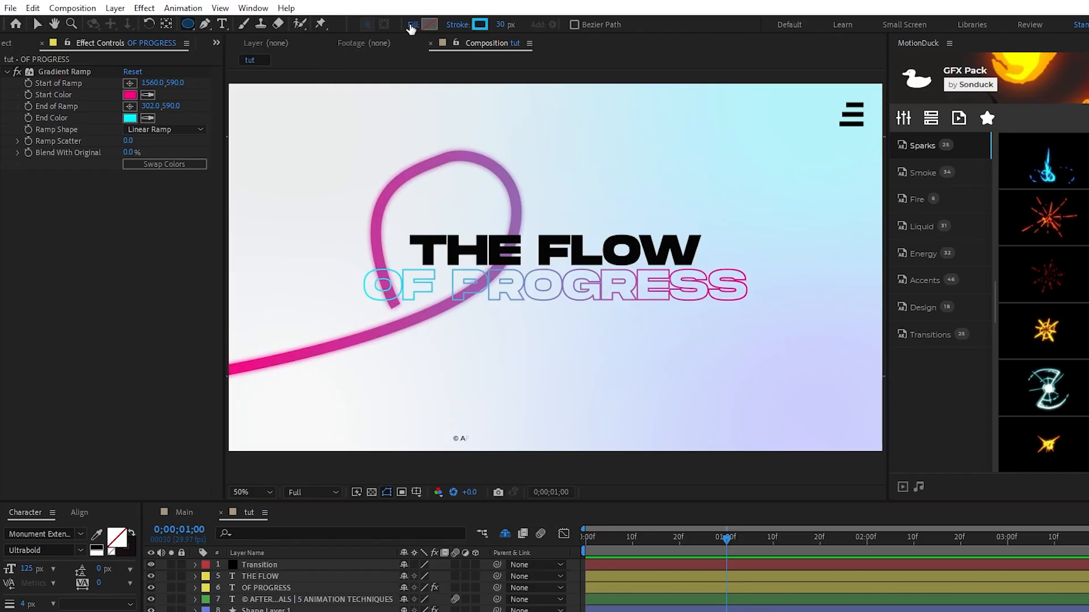
Draw a filled circle and pre-compose it as Texture 1 at 1080x1080.
click(430, 24)
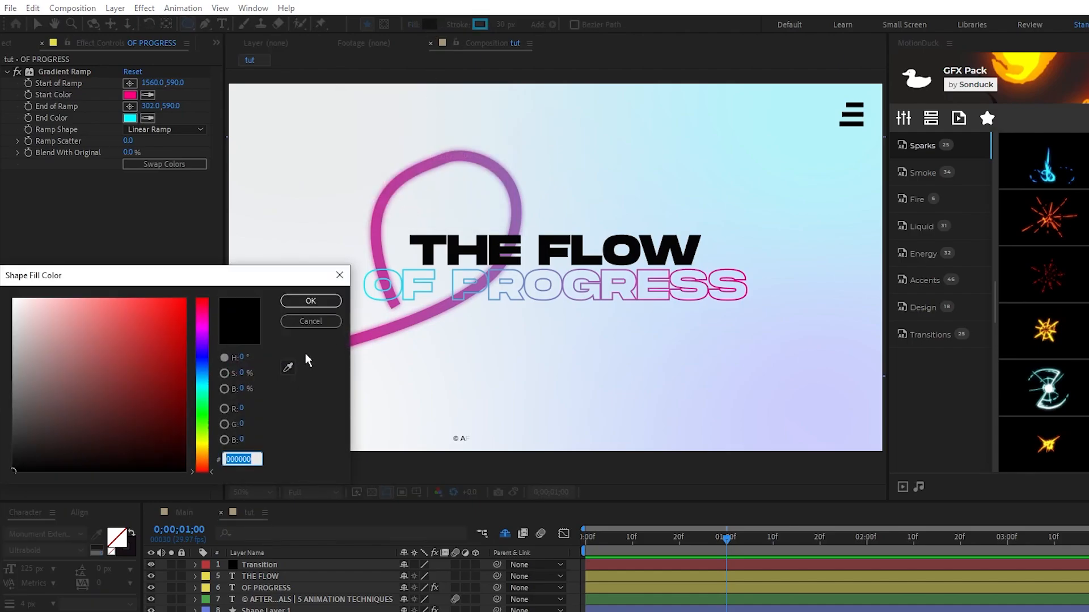
click(310, 301)
text(Te)
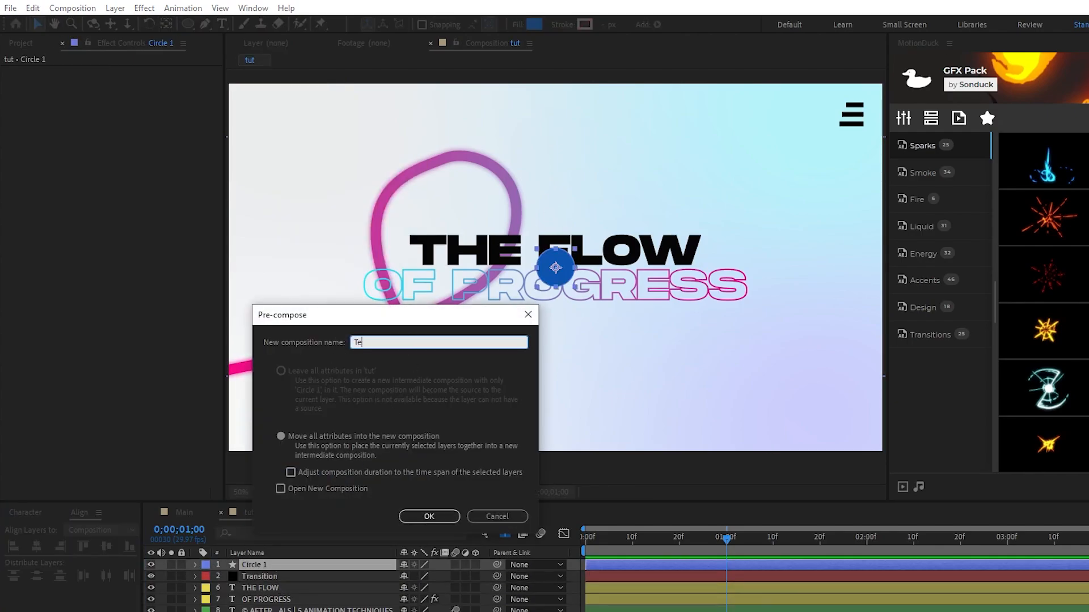
click(429, 516)
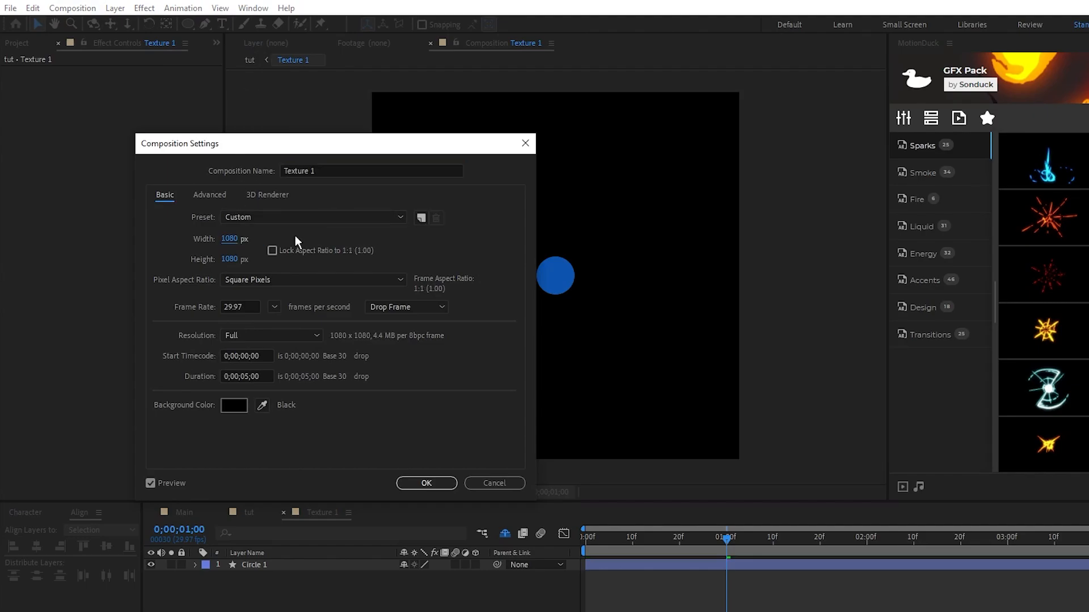
click(426, 483)
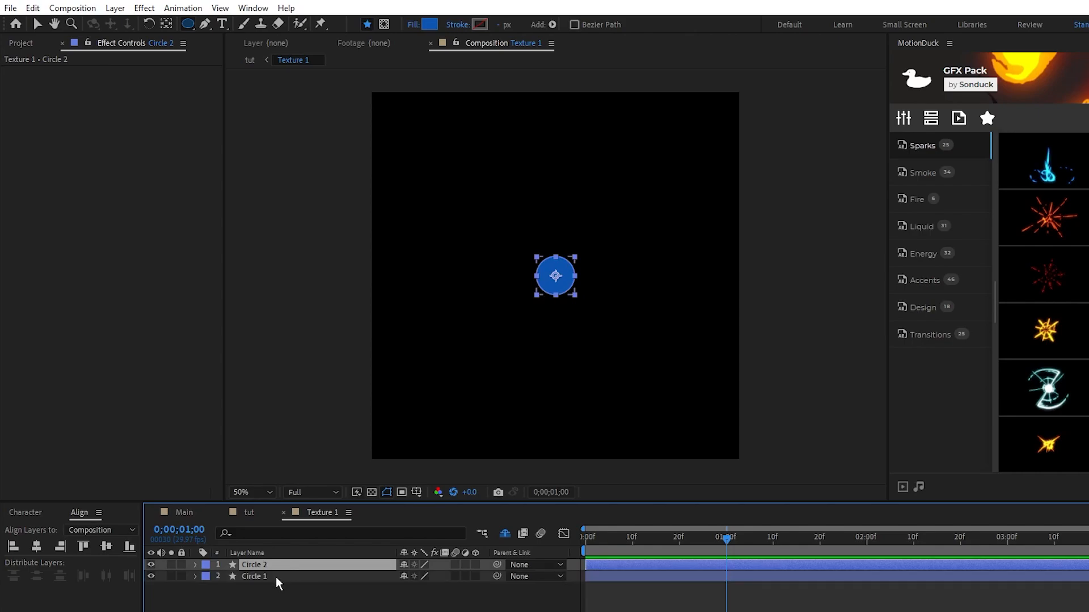
Recolour Circle 1 and the scaled duplicate circles in blue tones.
click(253, 576)
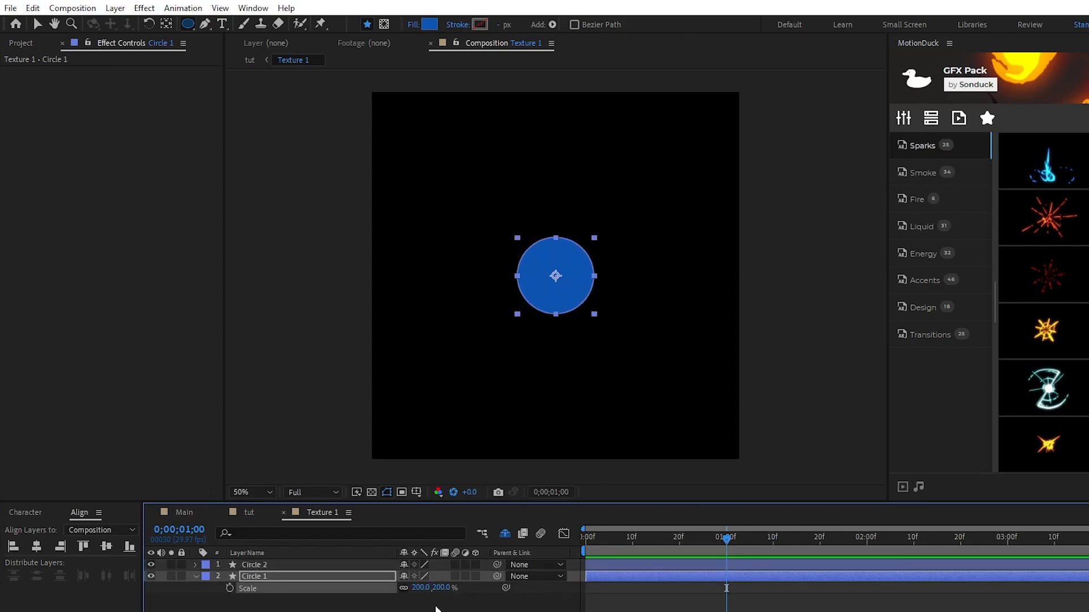
click(429, 25)
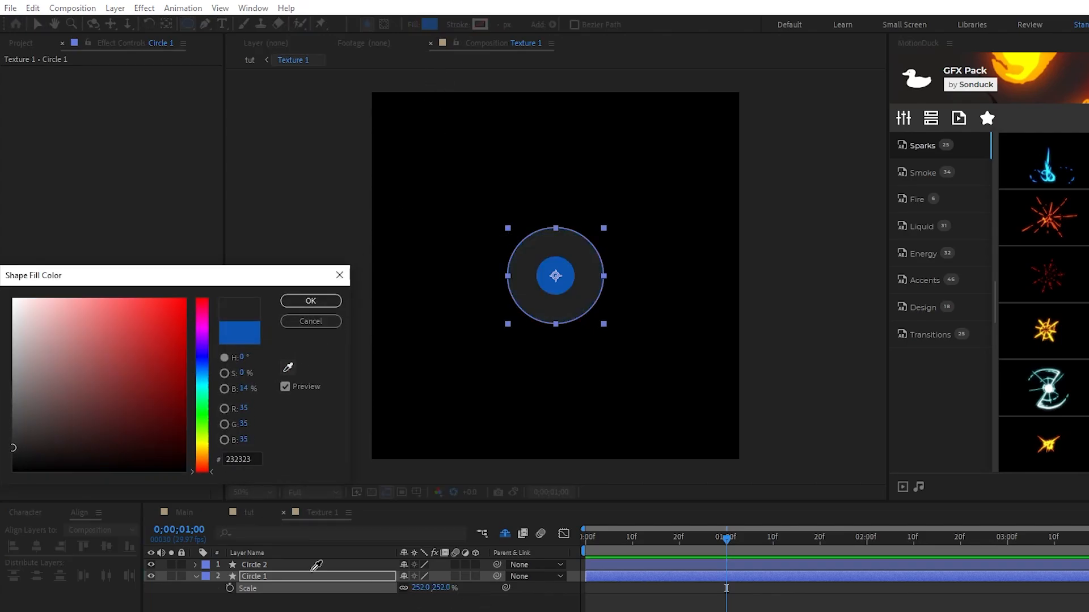
click(310, 300)
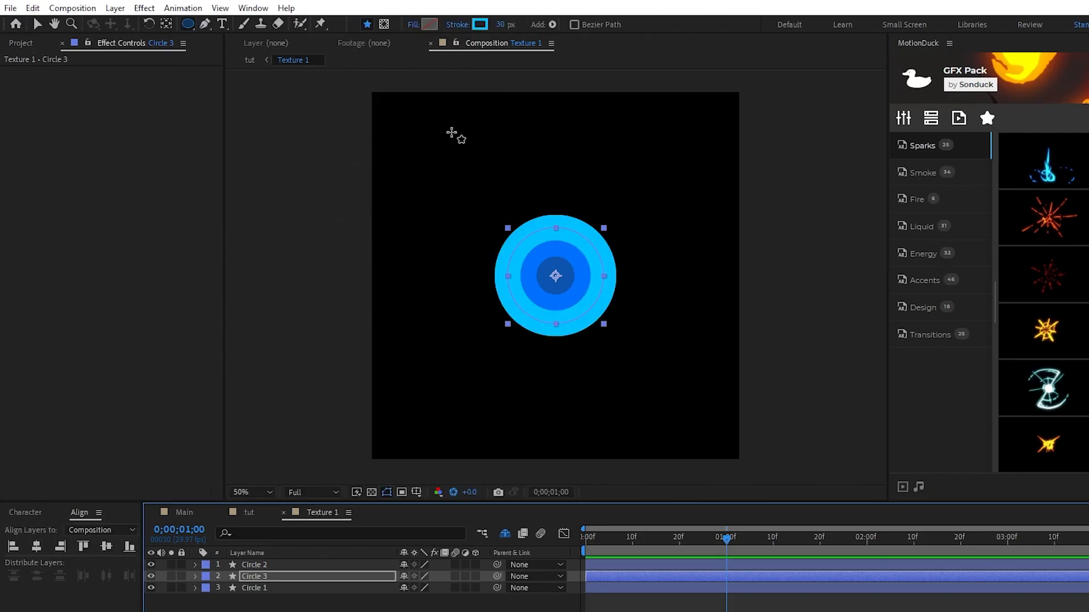
click(480, 25)
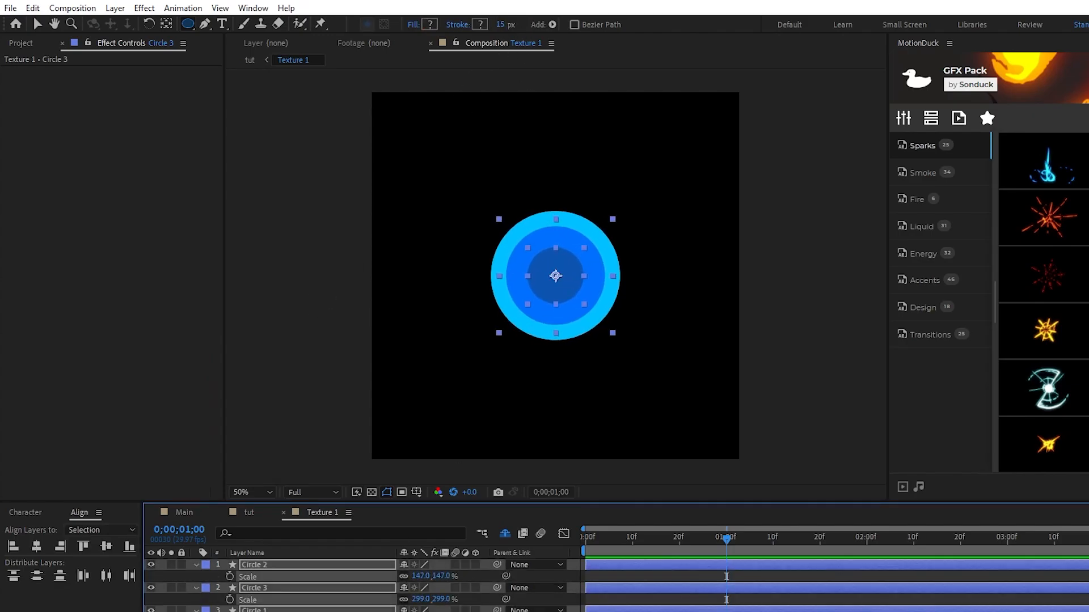
click(460, 216)
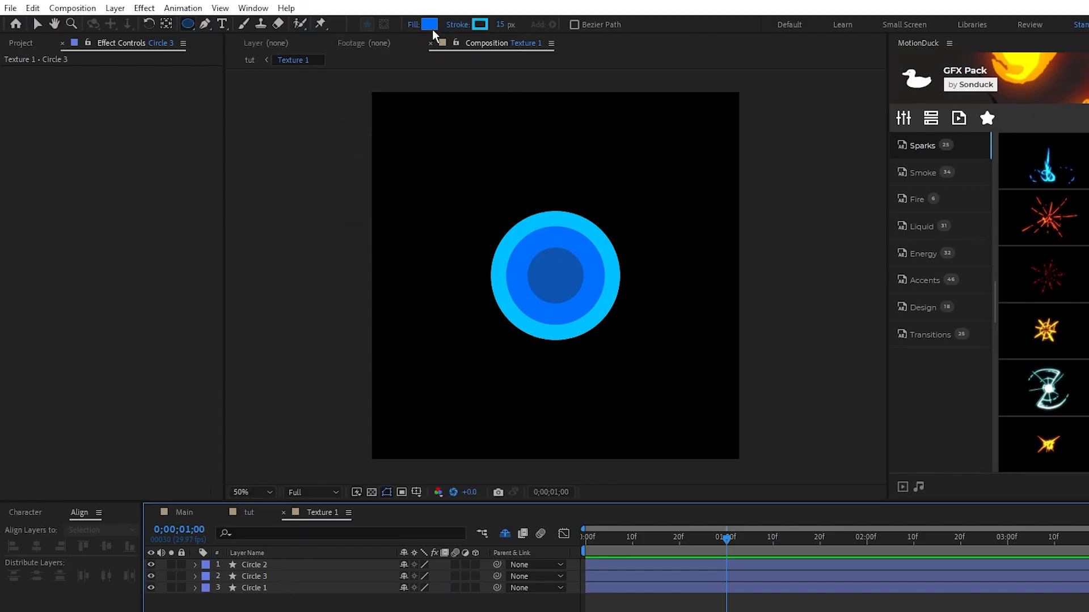
Add three light cyan small circles on the outer ring, making one white.
click(429, 24)
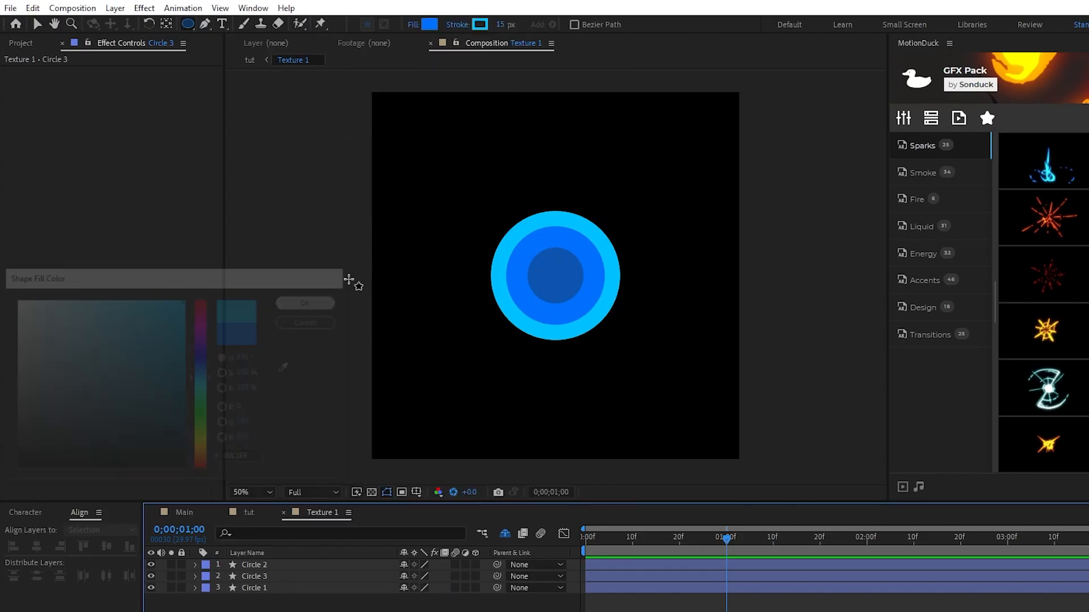
click(305, 303)
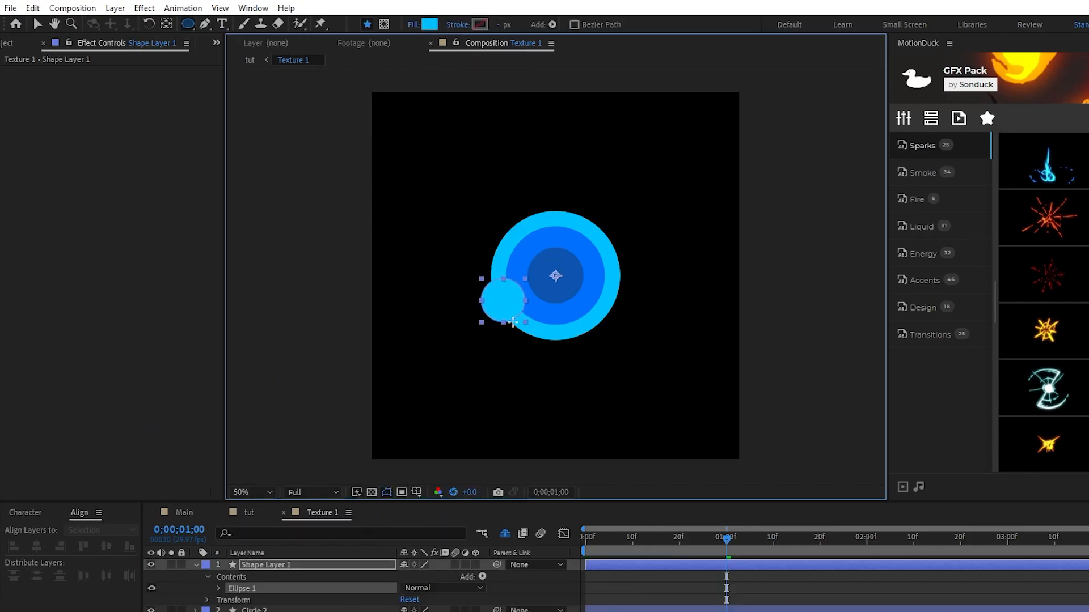
click(207, 565)
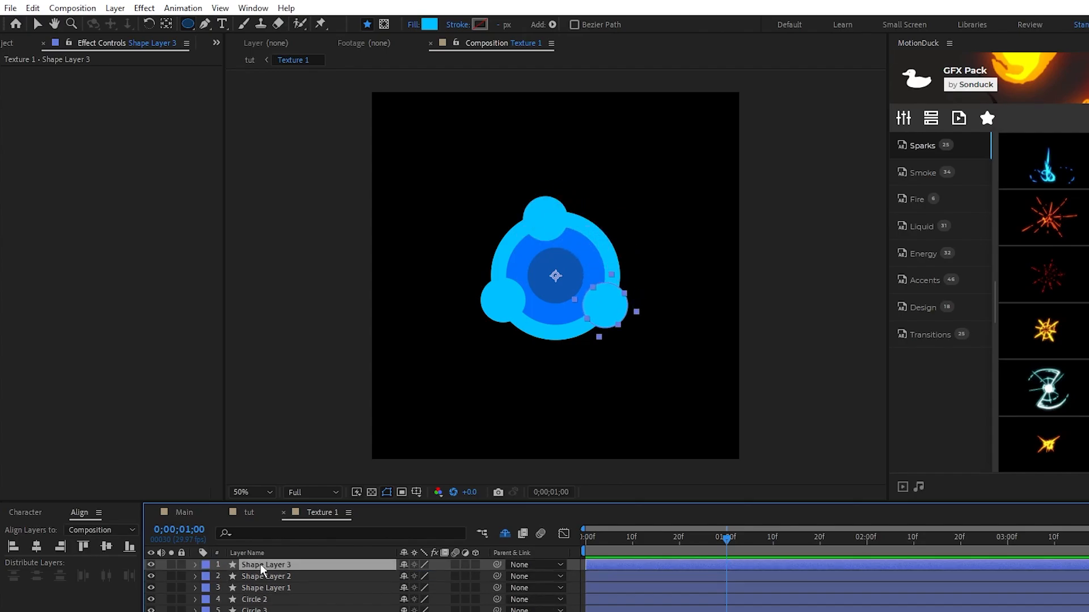
click(430, 24)
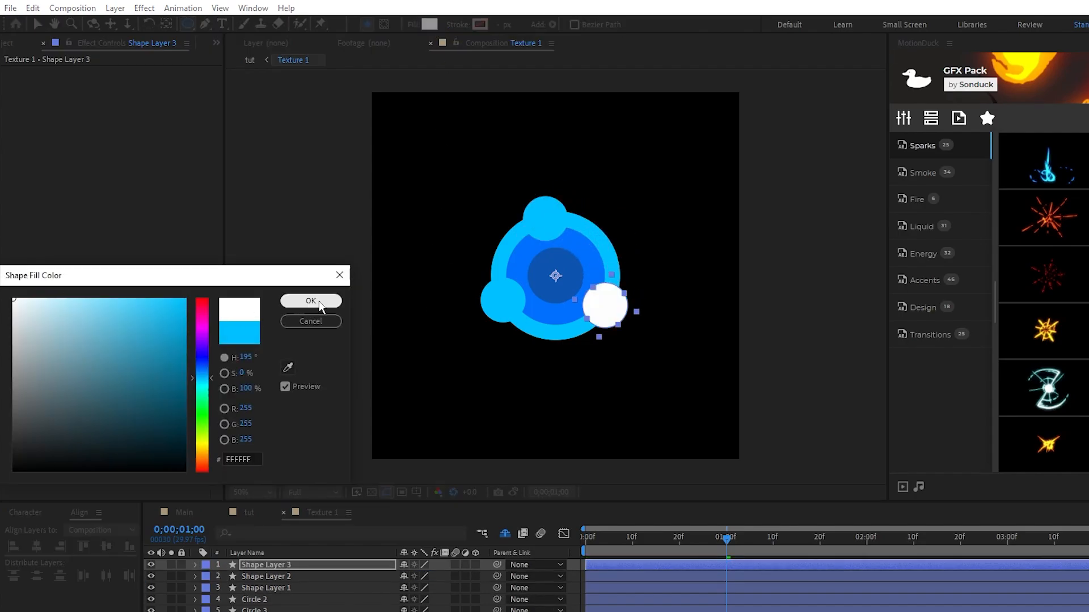
click(310, 301)
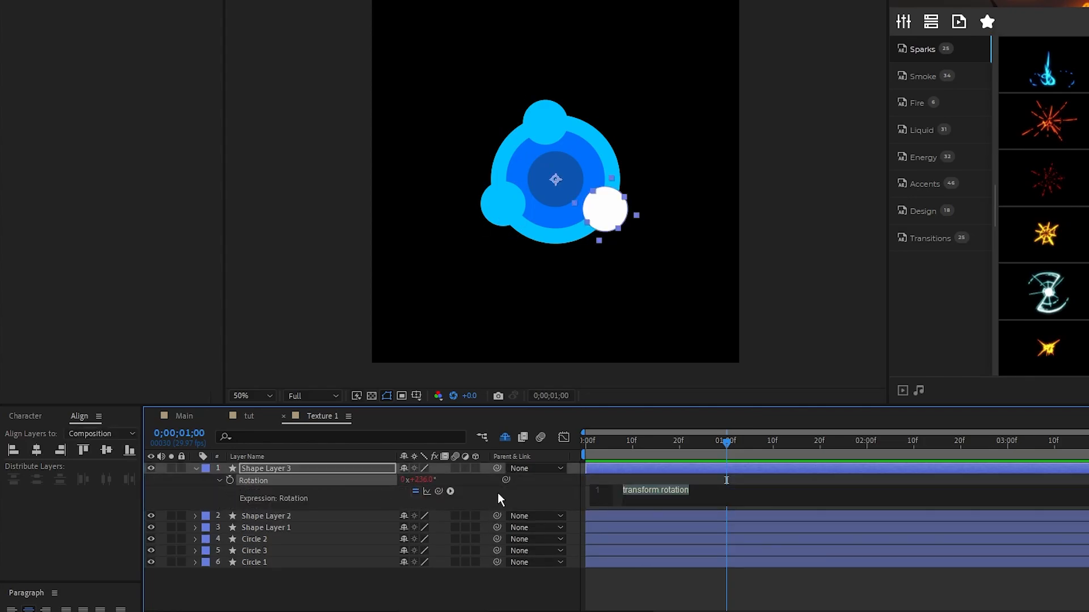
Add wiggle(.1,100), wiggle(.2,60) and wiggle(.2,80) rotation expressions to the small circles.
text(wiggle())
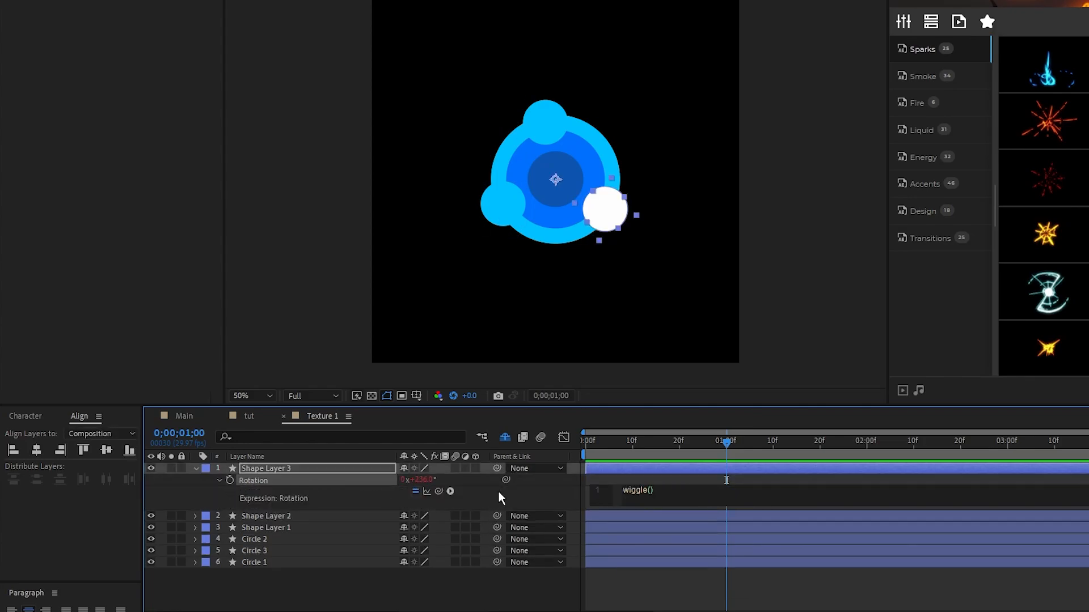
text(1,100)
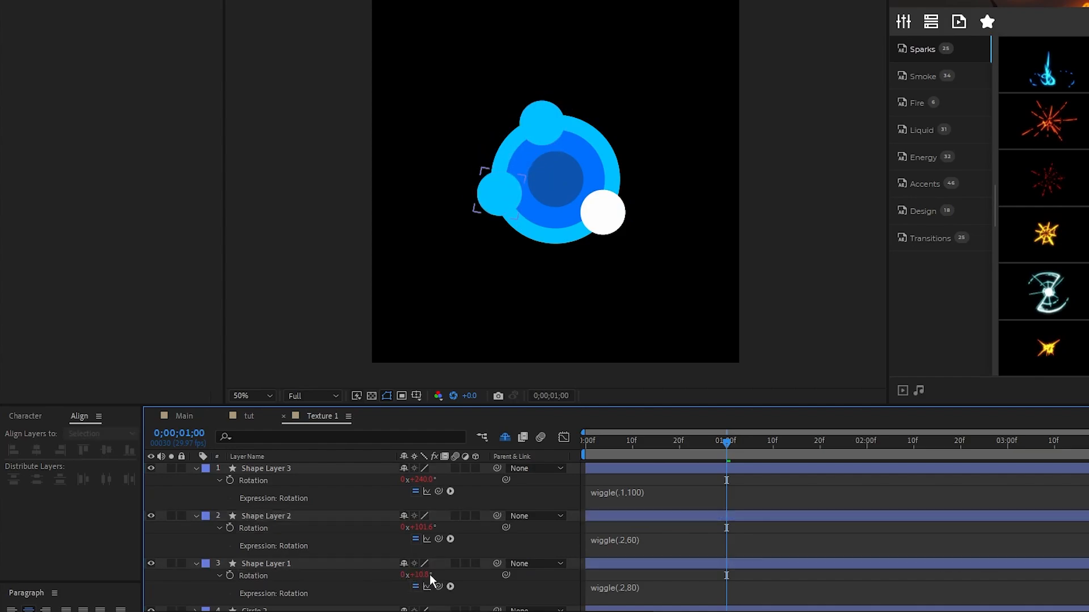
click(265, 516)
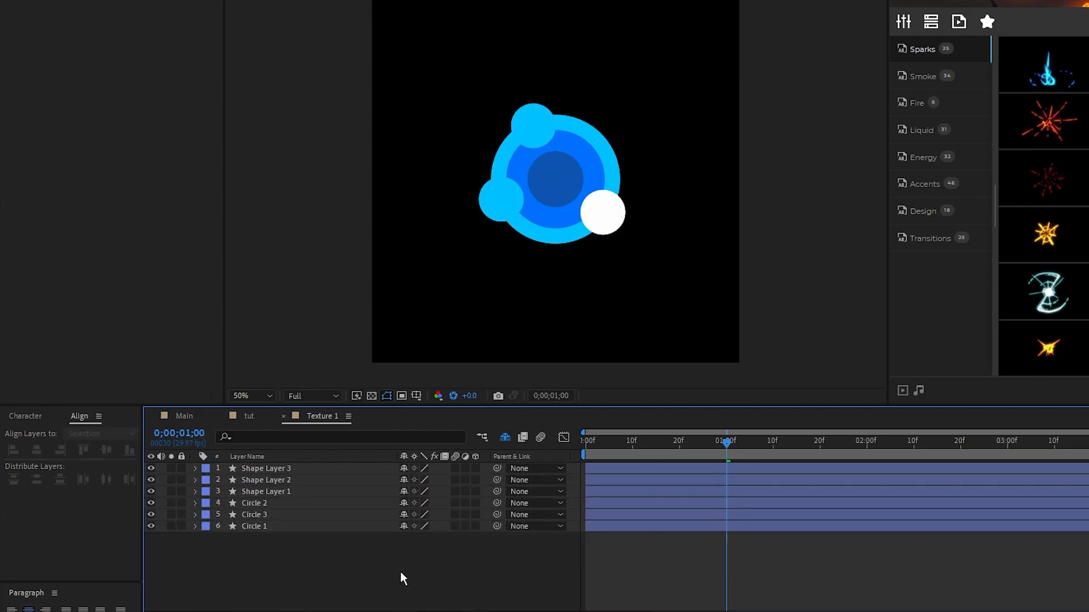
Add an adjustment layer with Gaussian Blur 150 and Repeat Edge Pixels enabled.
click(115, 8)
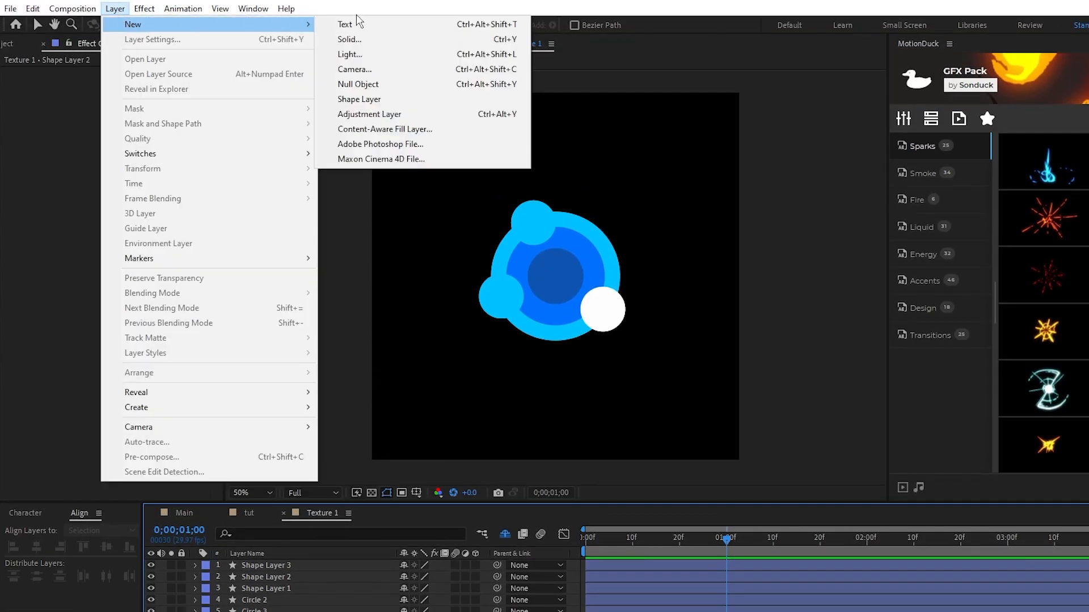
click(368, 114)
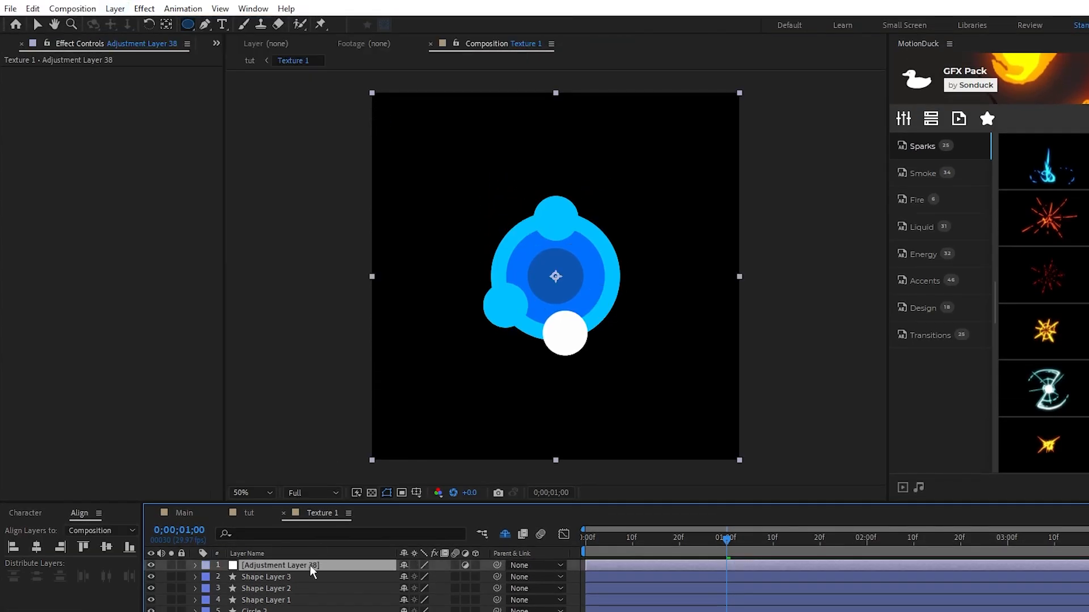
click(143, 9)
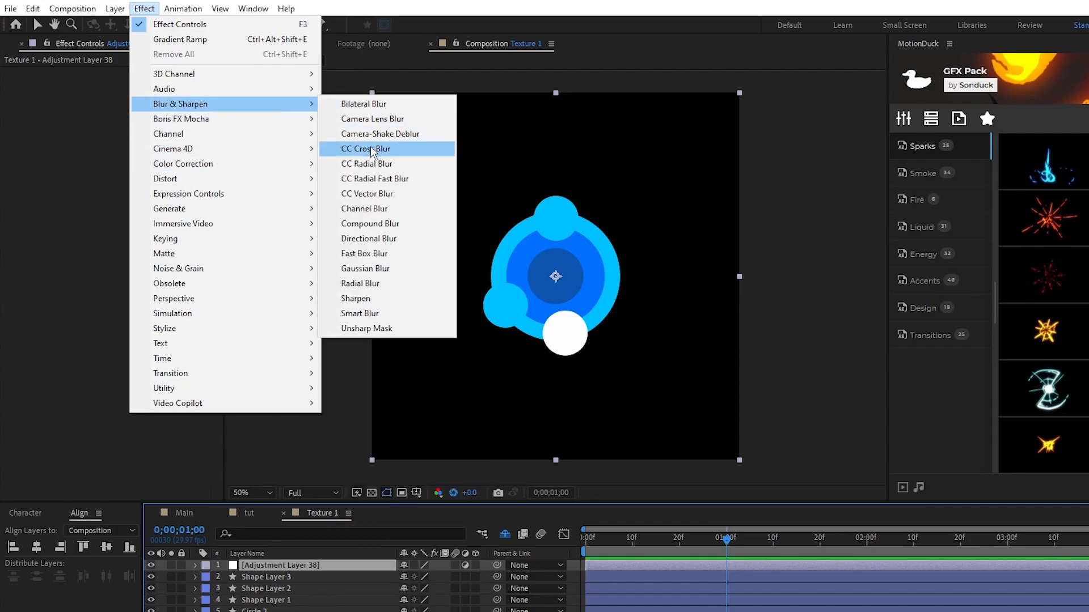
click(365, 268)
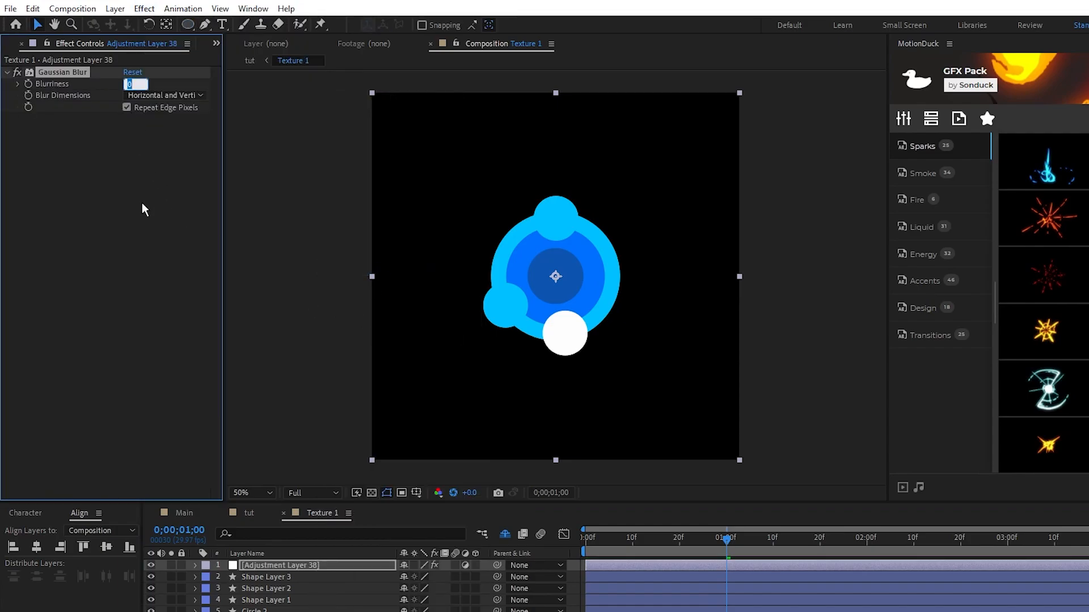
text(150.0)
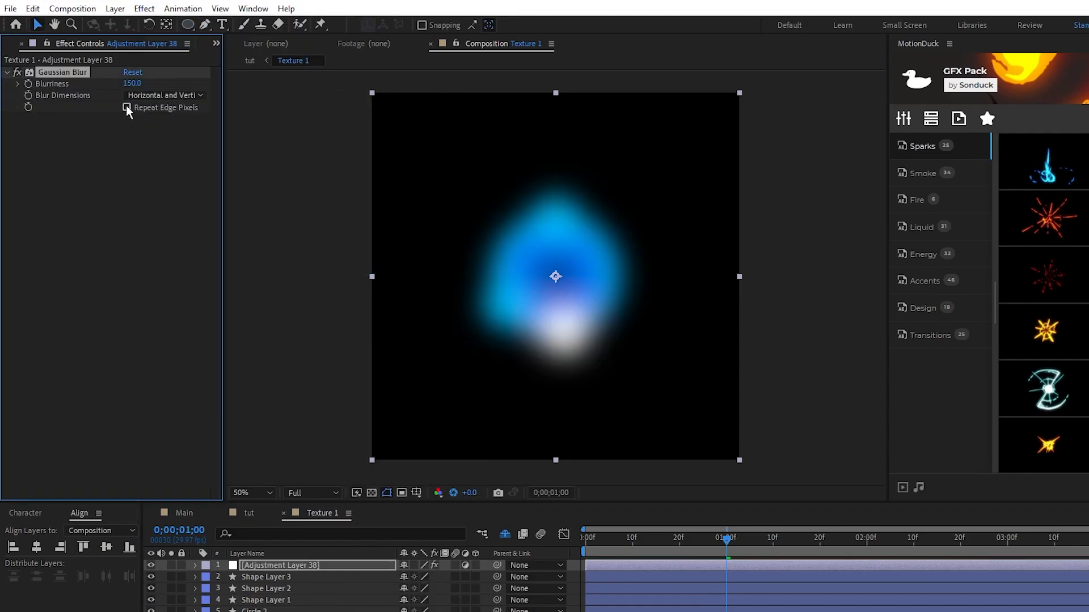
click(266, 577)
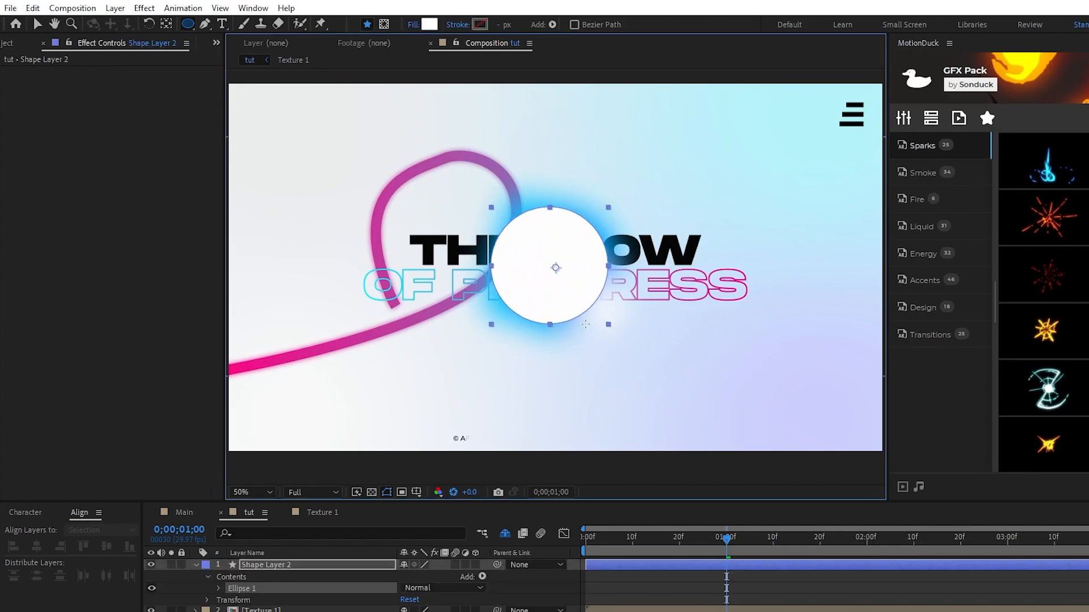
Hide the Matte circle and apply Set Matte and Drop Shadow to Texture 1.
click(106, 547)
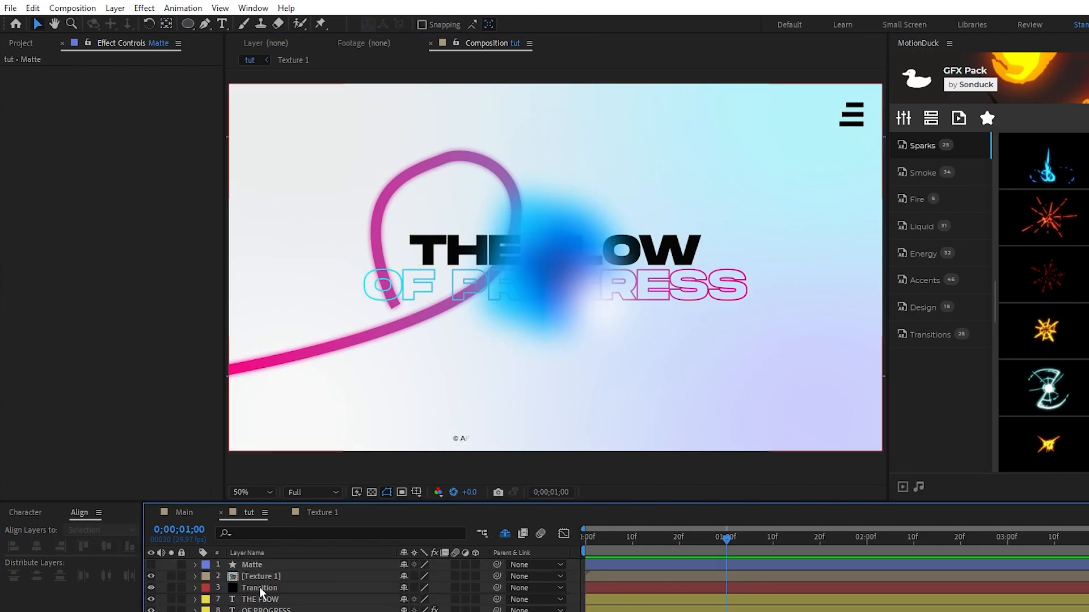
click(261, 576)
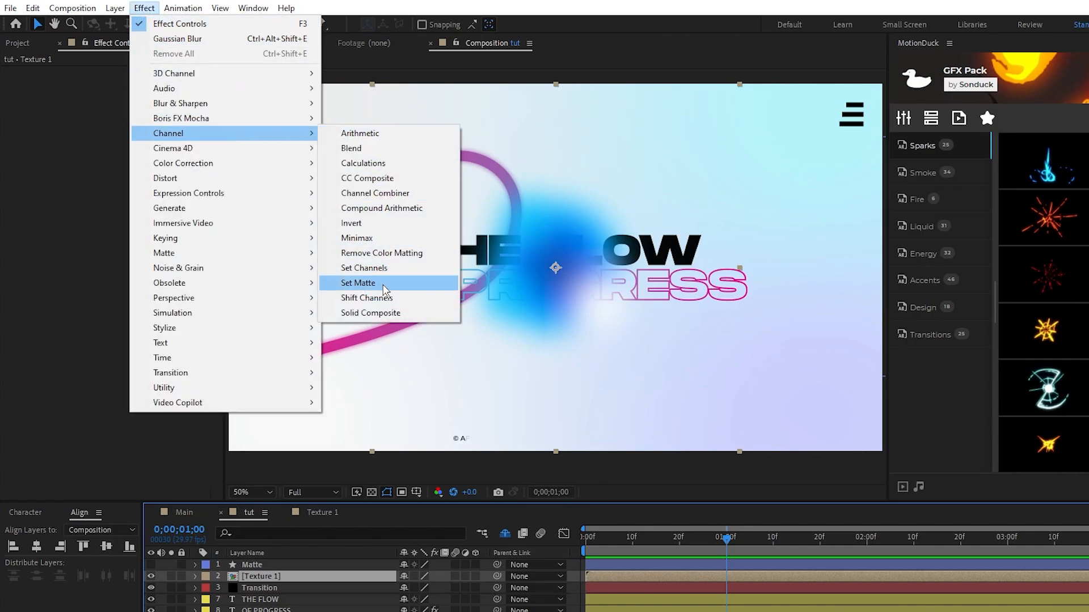
click(359, 283)
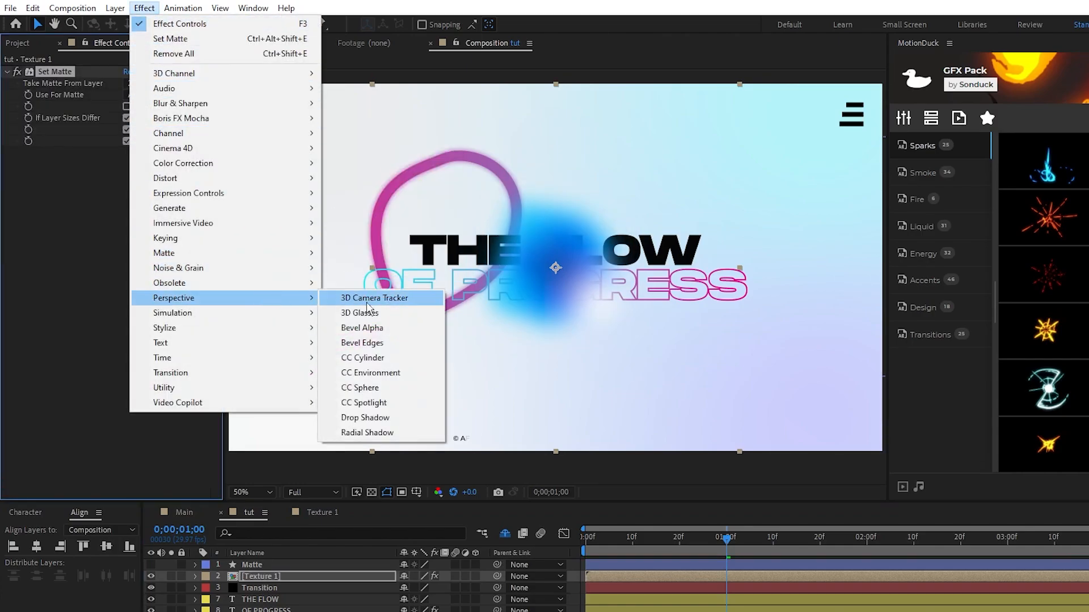
click(365, 417)
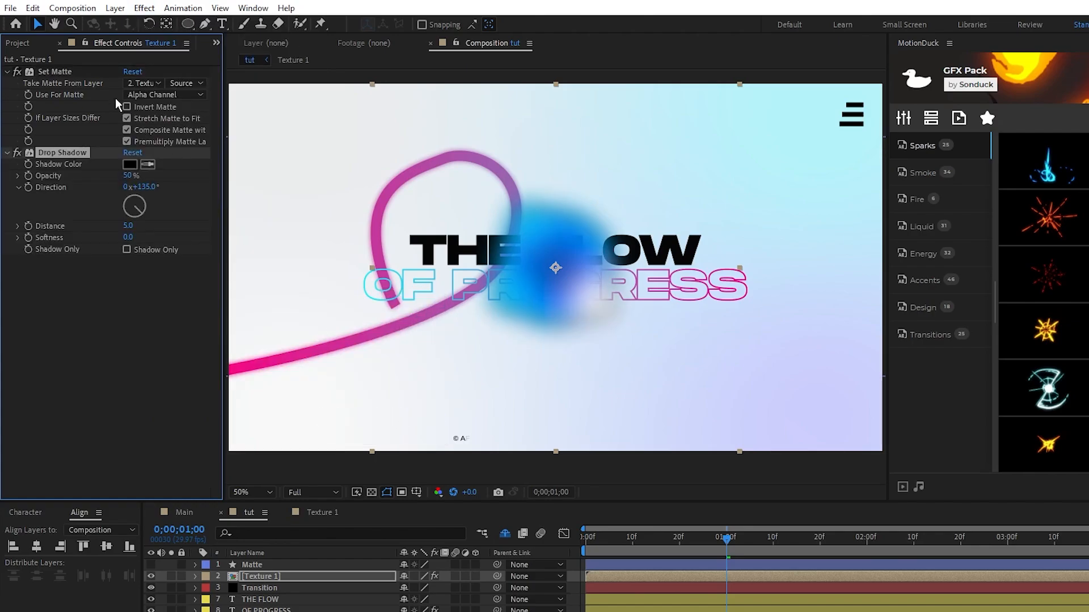
Take the matte from the Matte layer with Stretch and Composite off, and soften the shadow.
click(142, 83)
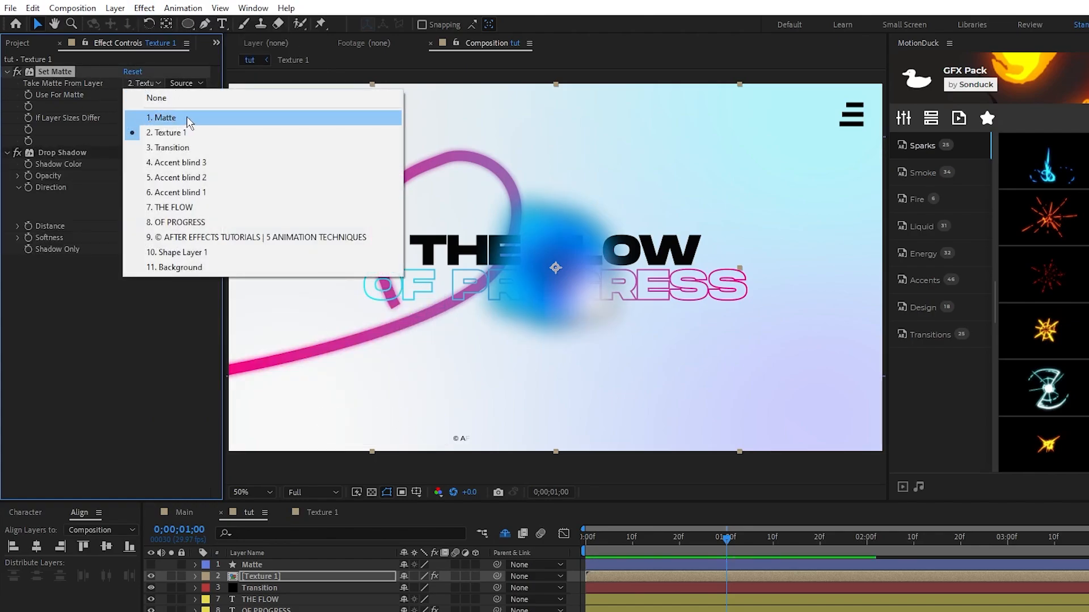
click(165, 117)
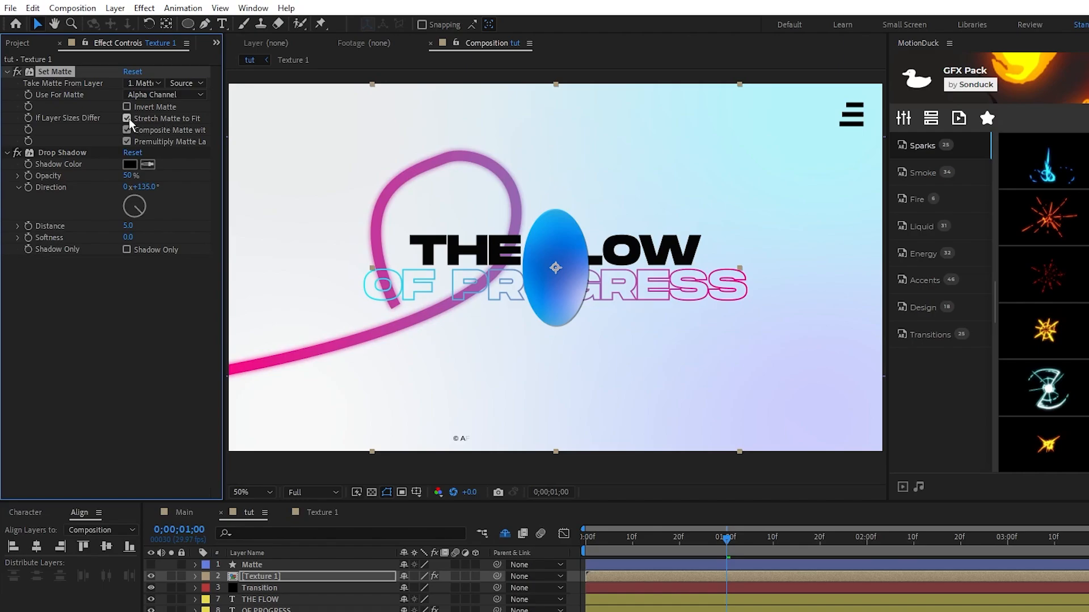
click(127, 118)
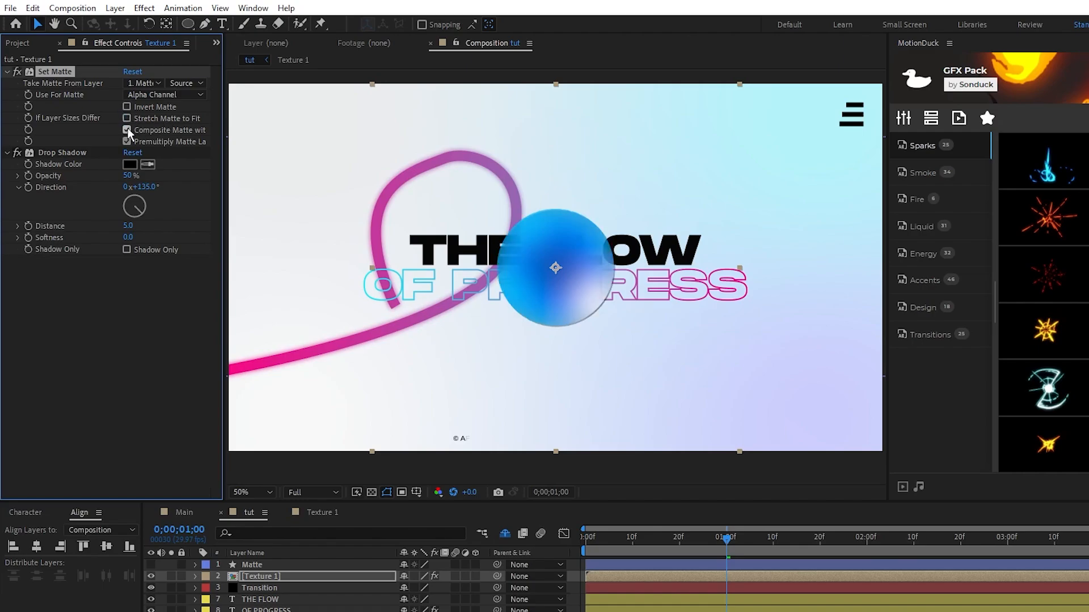
click(126, 130)
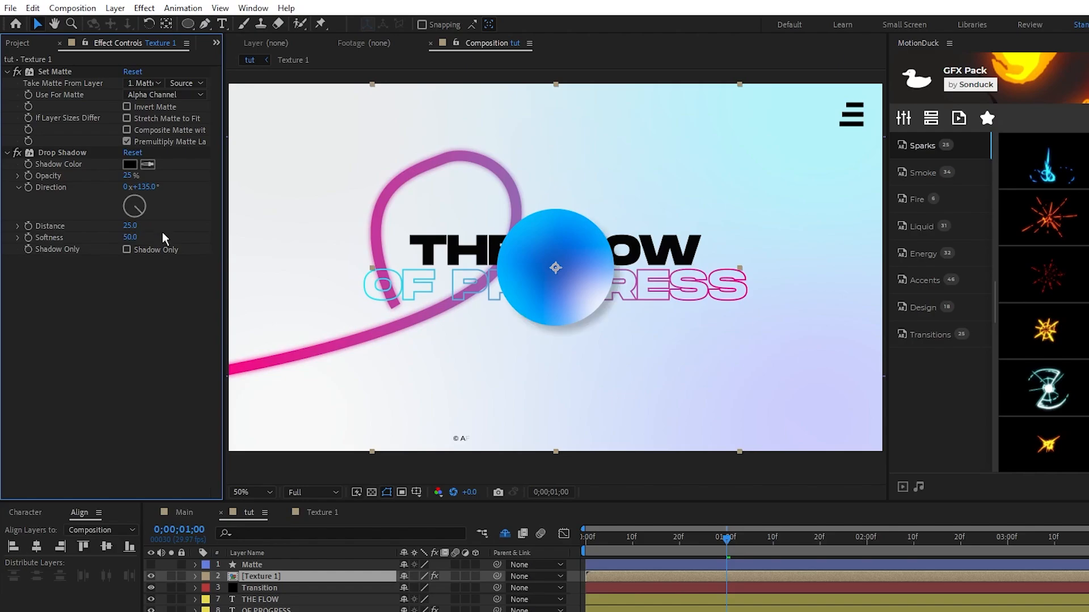
click(115, 7)
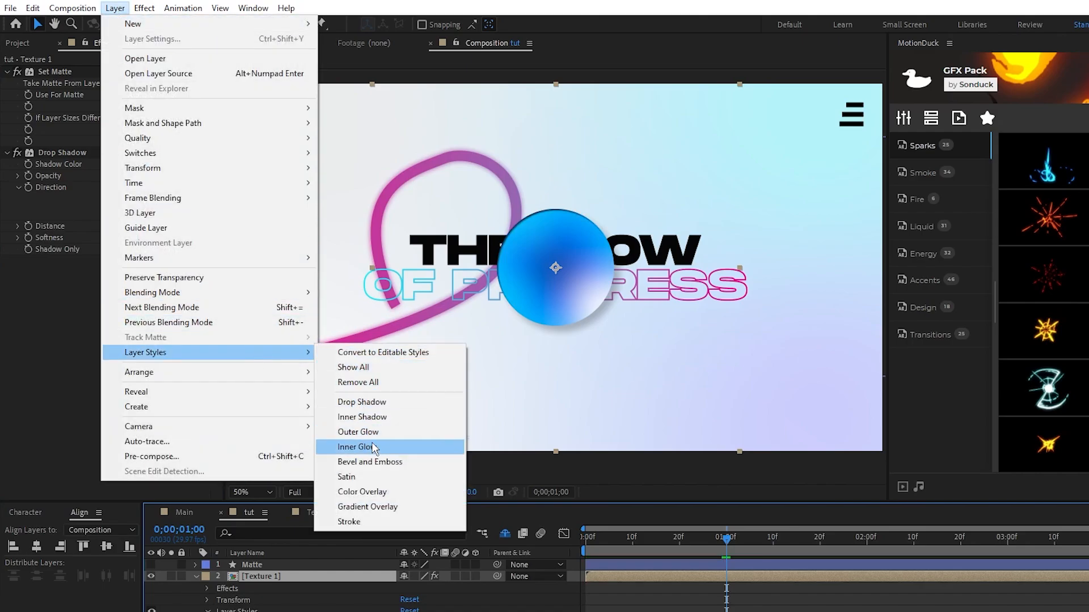
Add Inner Shadow and Inner Glow styles to Texture 1, with the glow blending as Overlay.
click(357, 447)
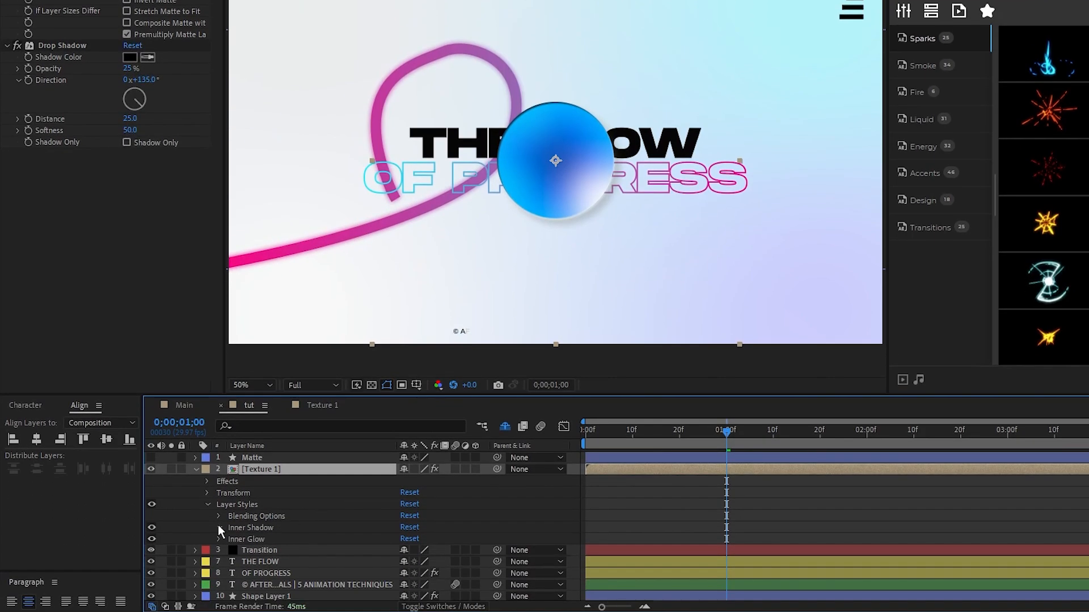
click(430, 466)
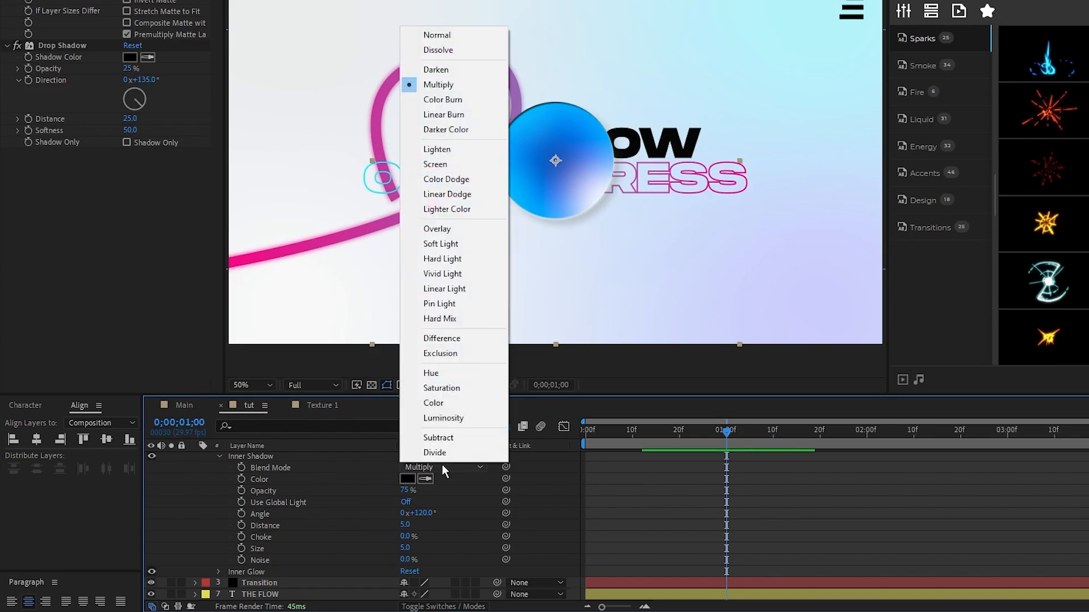
click(435, 165)
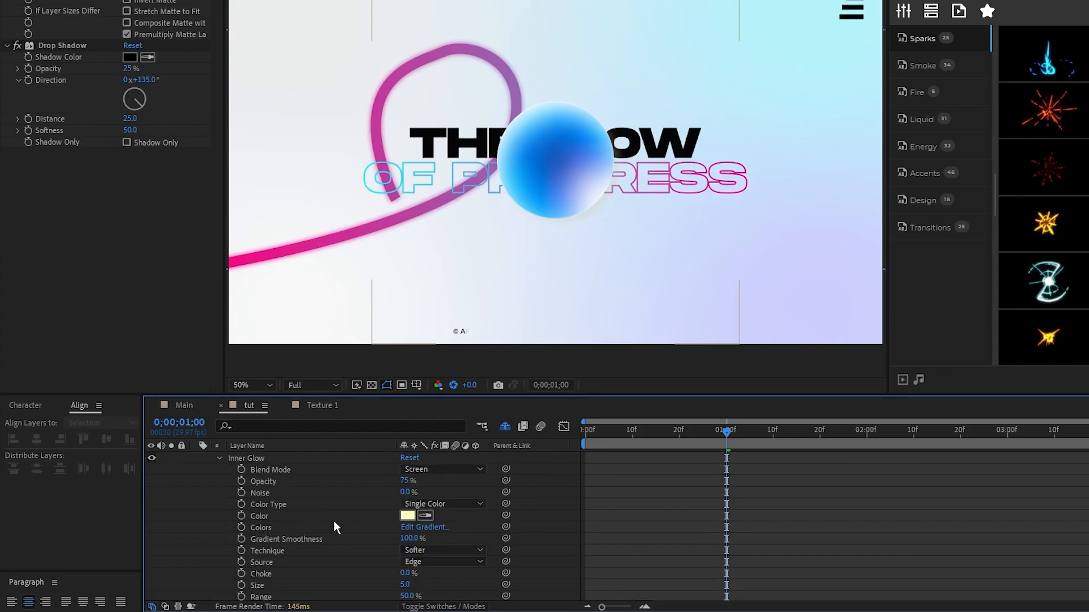
click(442, 470)
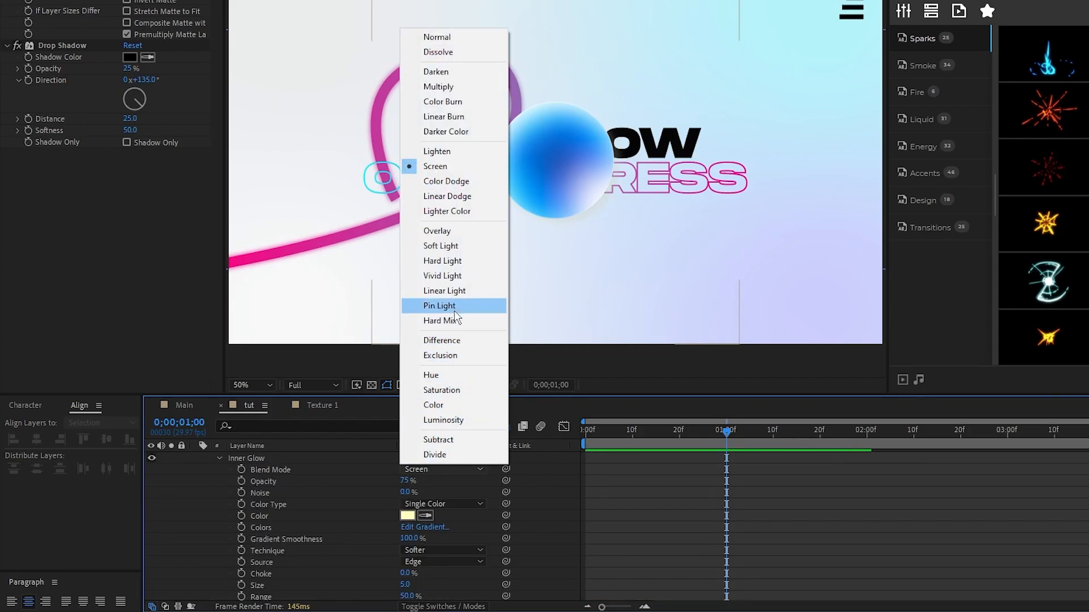
click(437, 231)
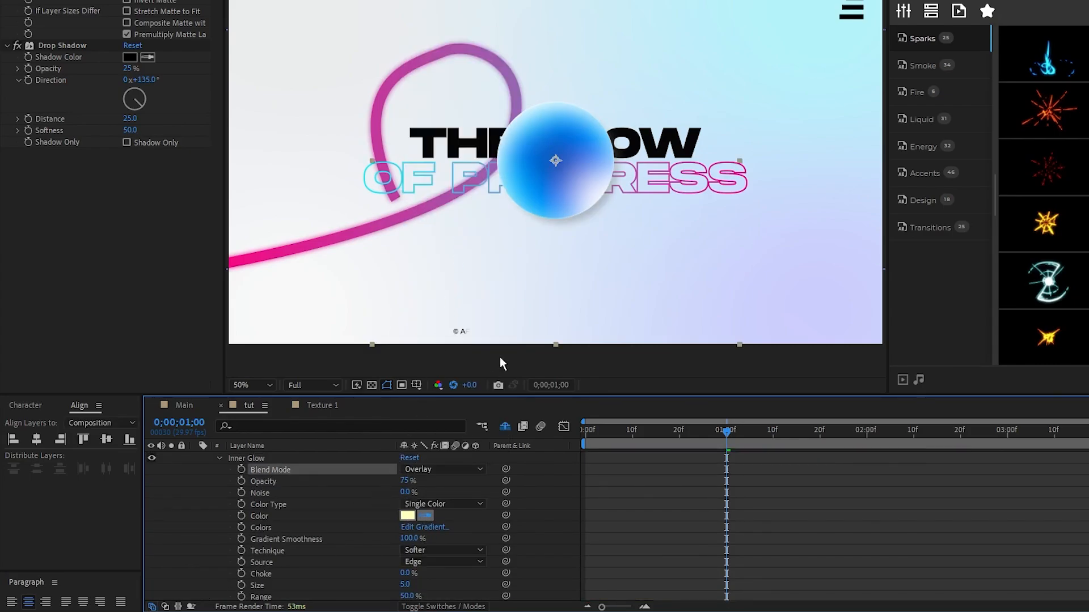
click(407, 515)
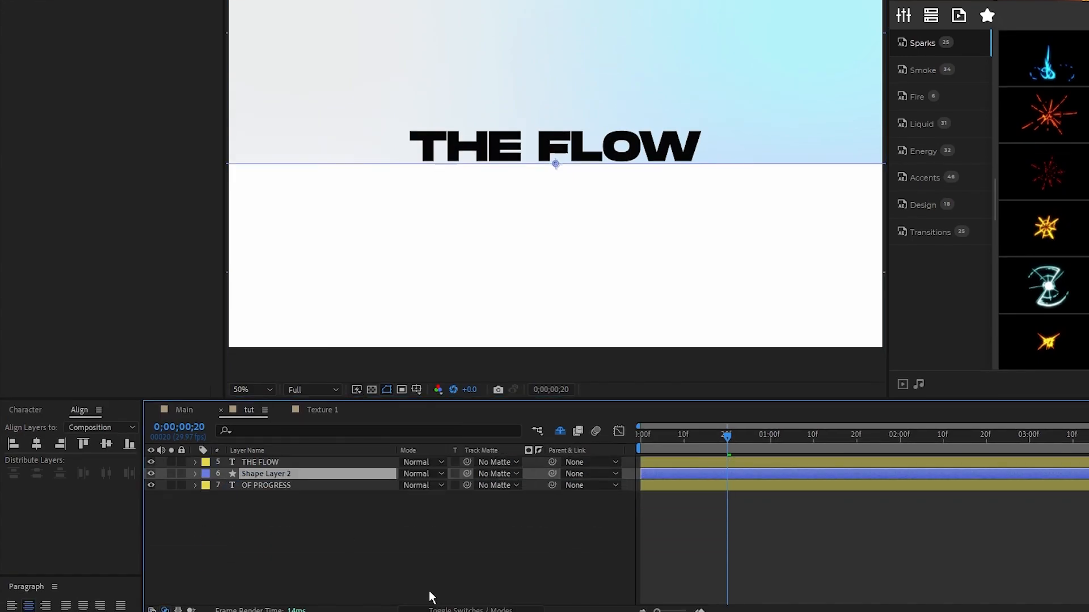
Make Shape Layer 3 the inverted track matte for THE FLOW.
click(493, 473)
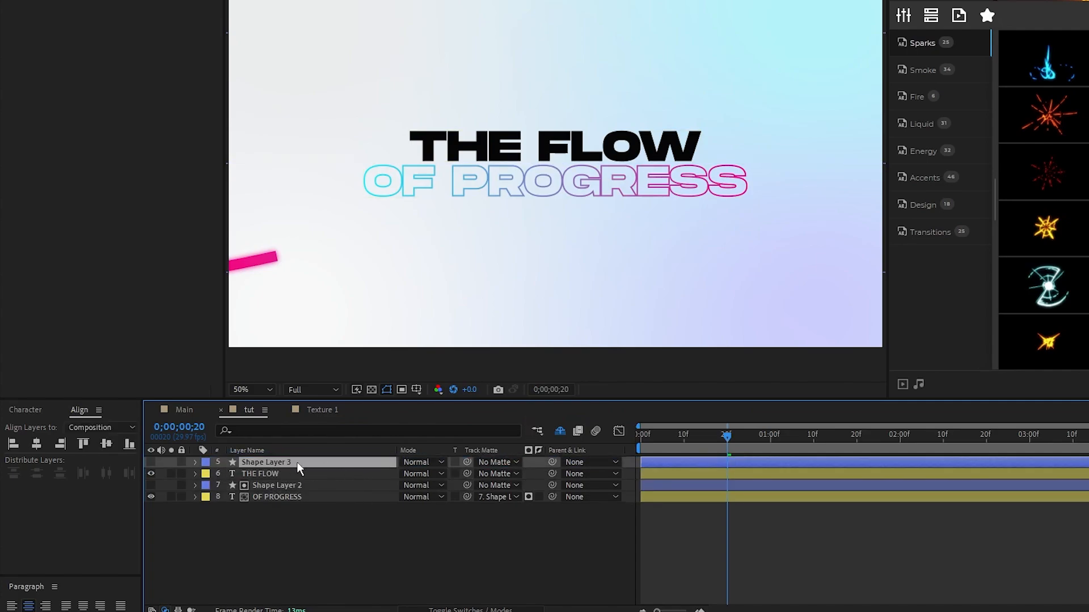
click(493, 474)
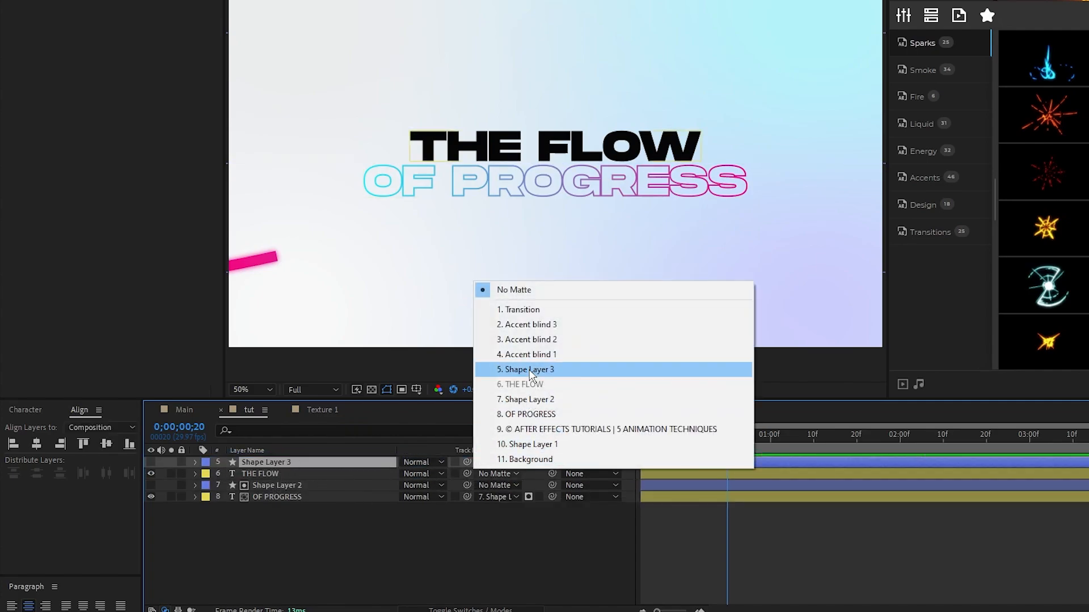
click(529, 369)
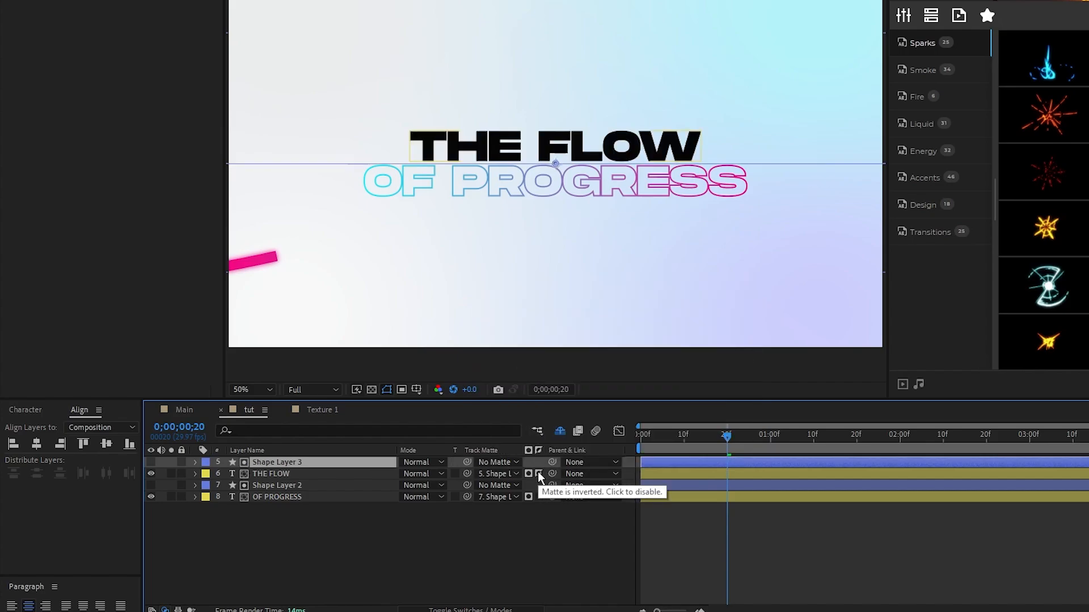
click(276, 497)
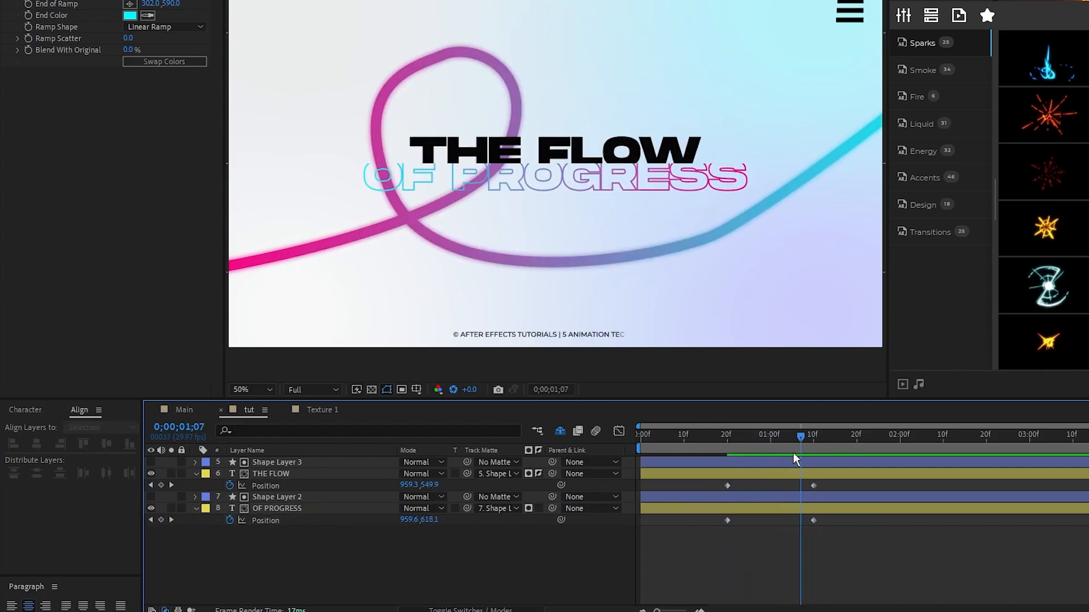
Move through the timeline to check both titles rising into frame.
click(866, 434)
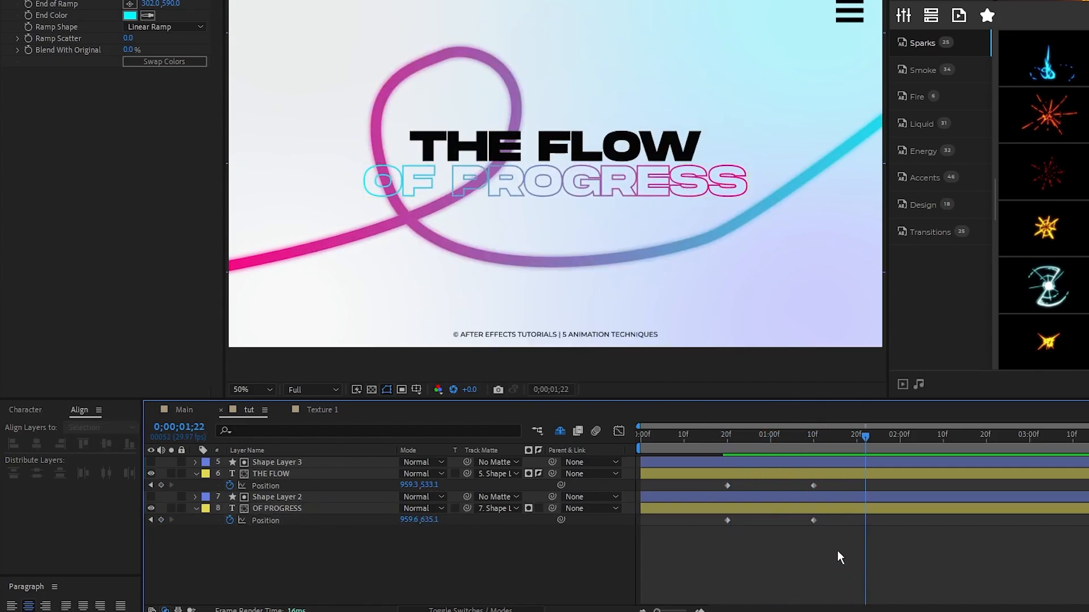